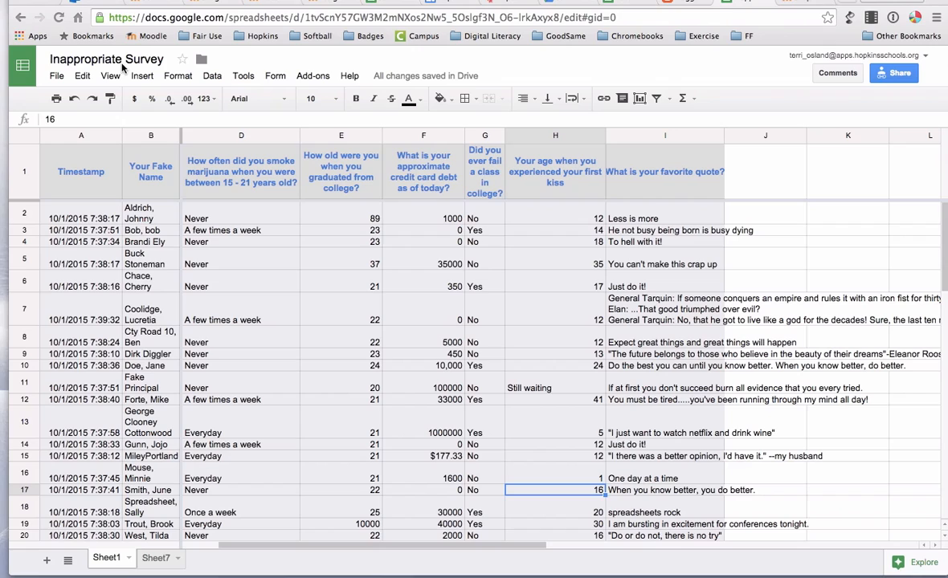
mouse_move(106, 58)
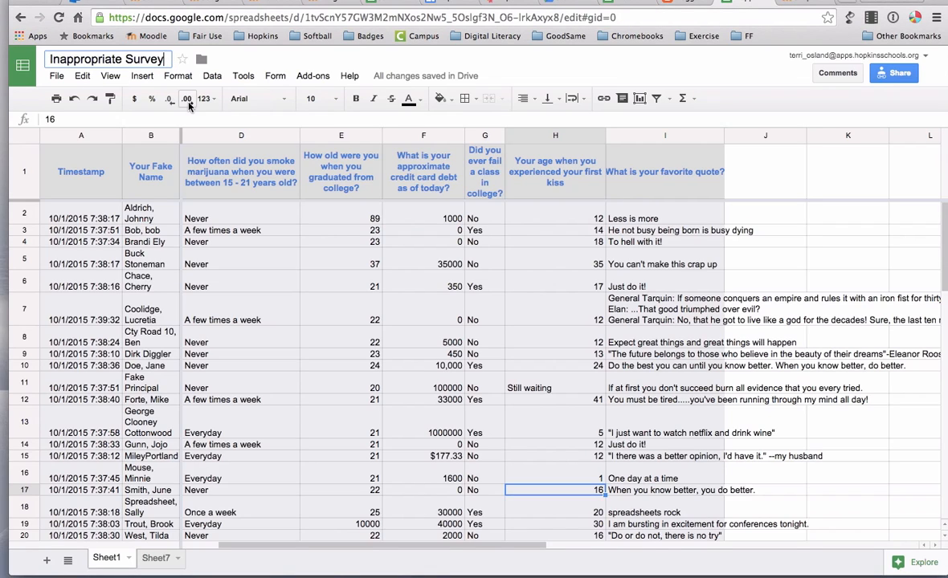
mouse_move(186, 98)
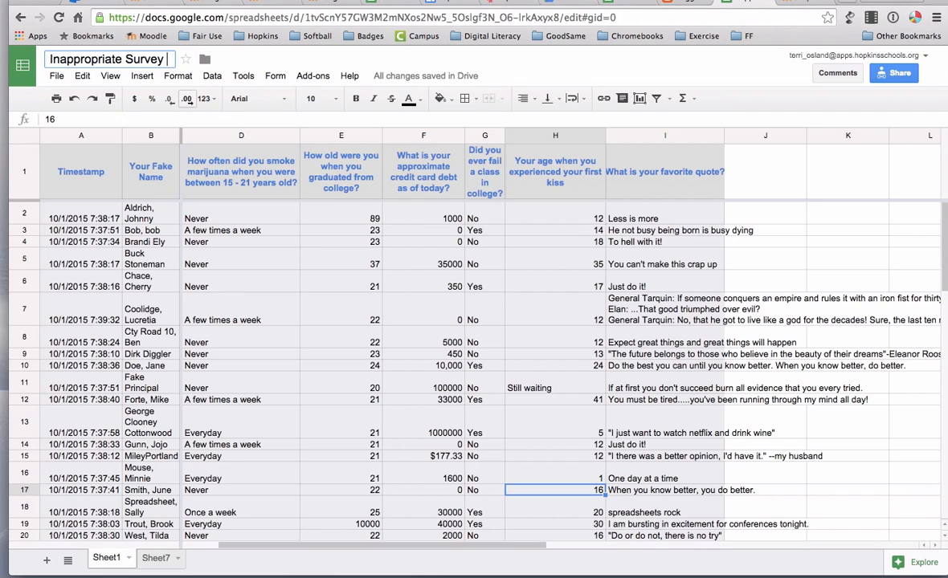
Format the 1000 debt amount in F2 as currency so it reads $1,000.00
type("xx")
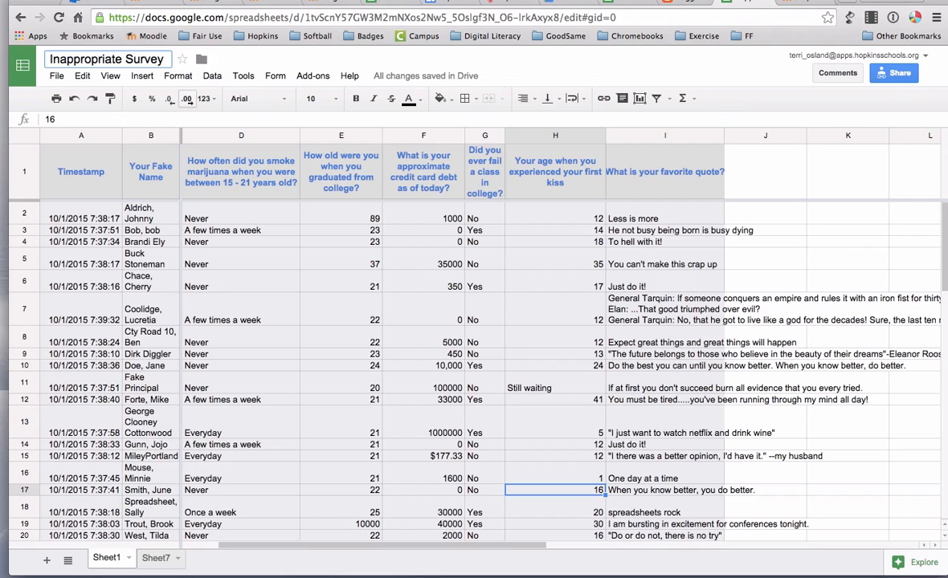
left_click(81, 232)
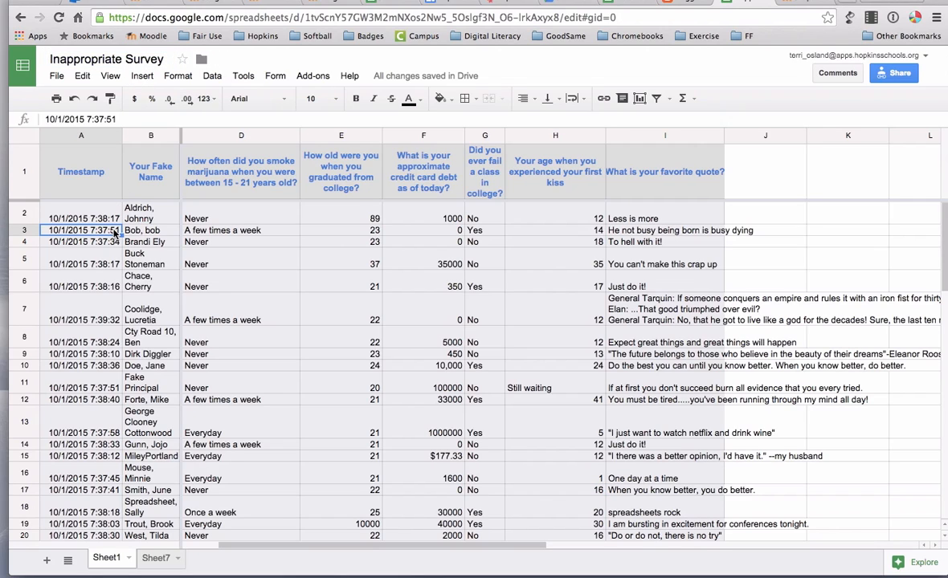
mouse_move(154, 260)
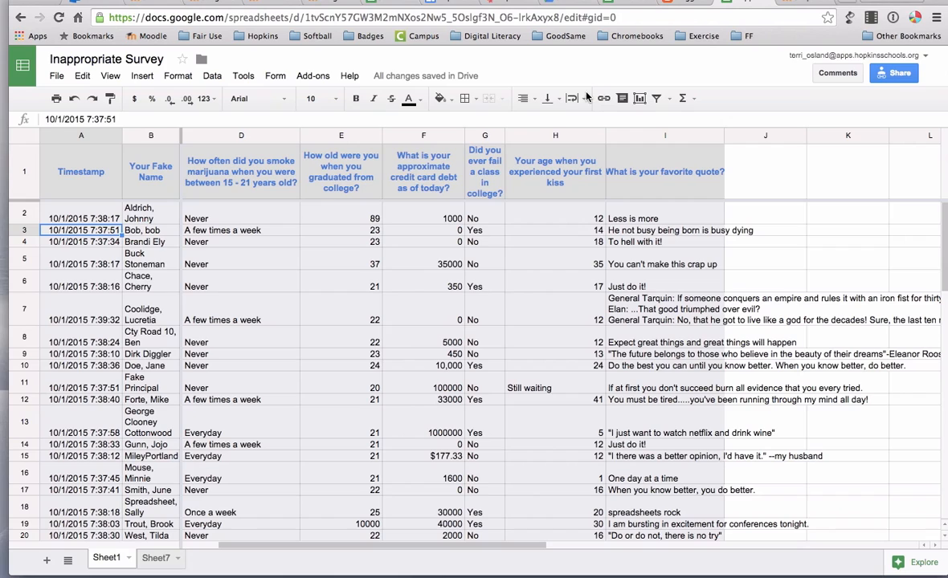
mouse_move(392, 98)
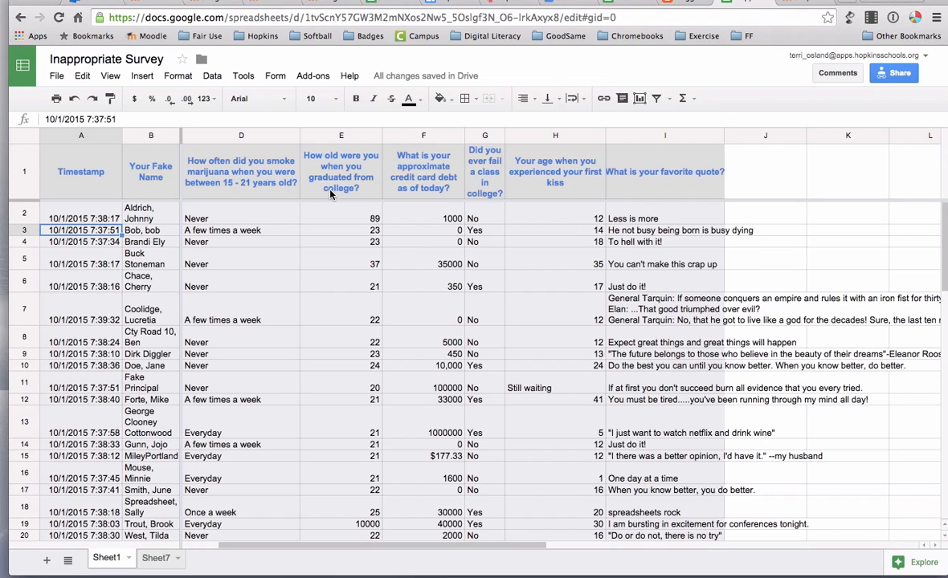
mouse_move(295, 267)
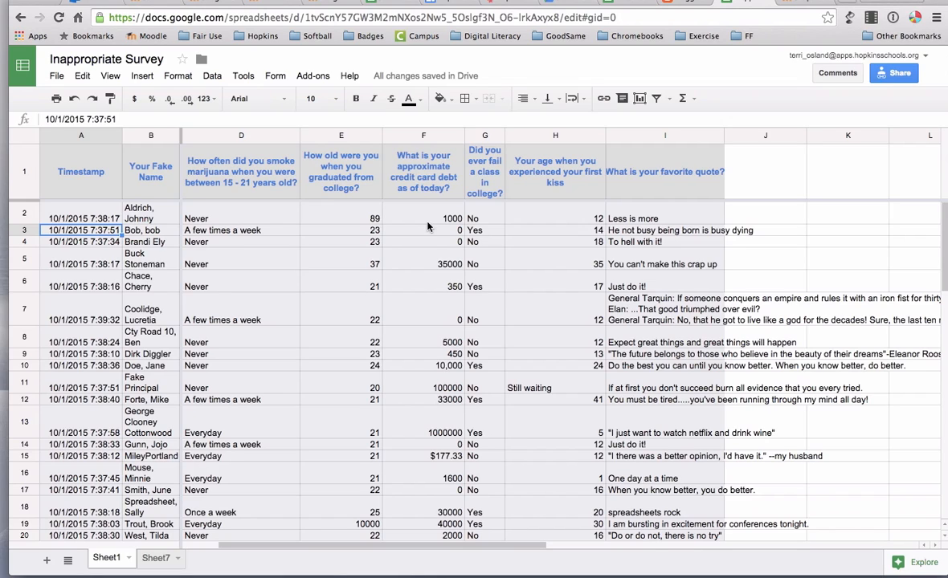
left_click(424, 219)
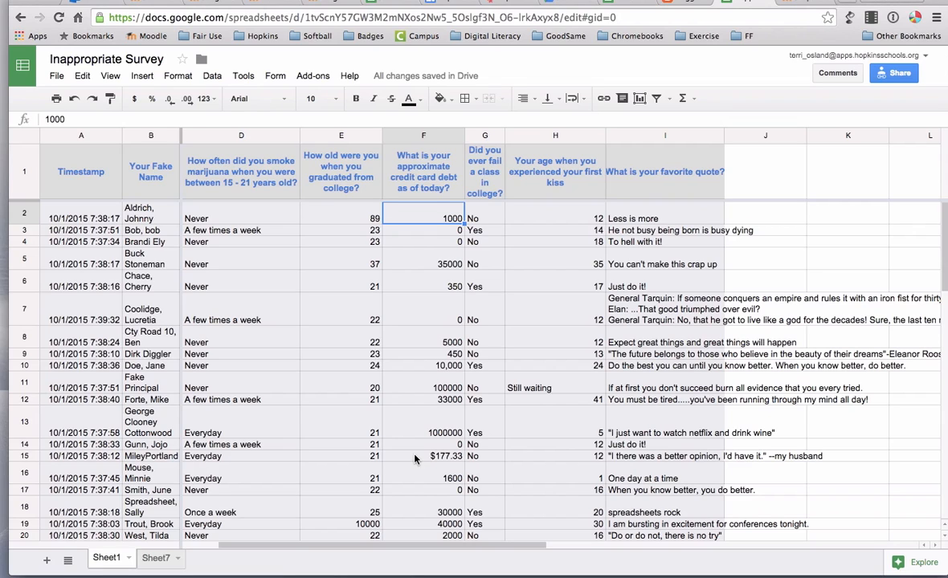
mouse_move(405, 387)
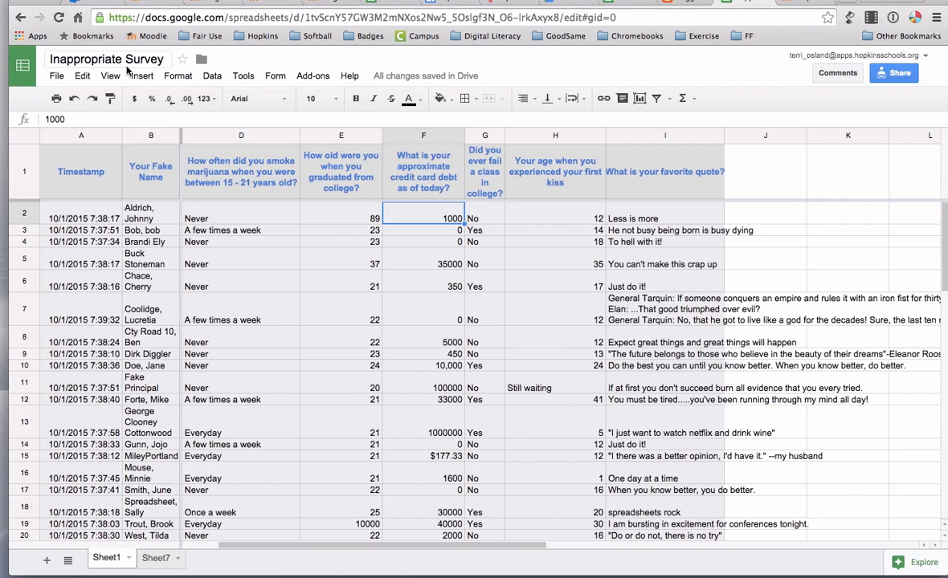
mouse_move(135, 98)
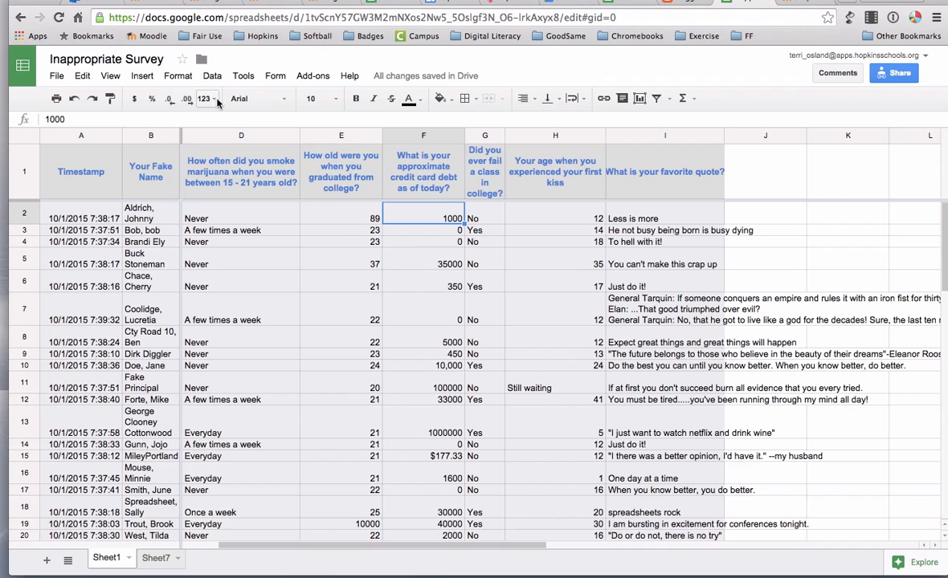
mouse_move(206, 98)
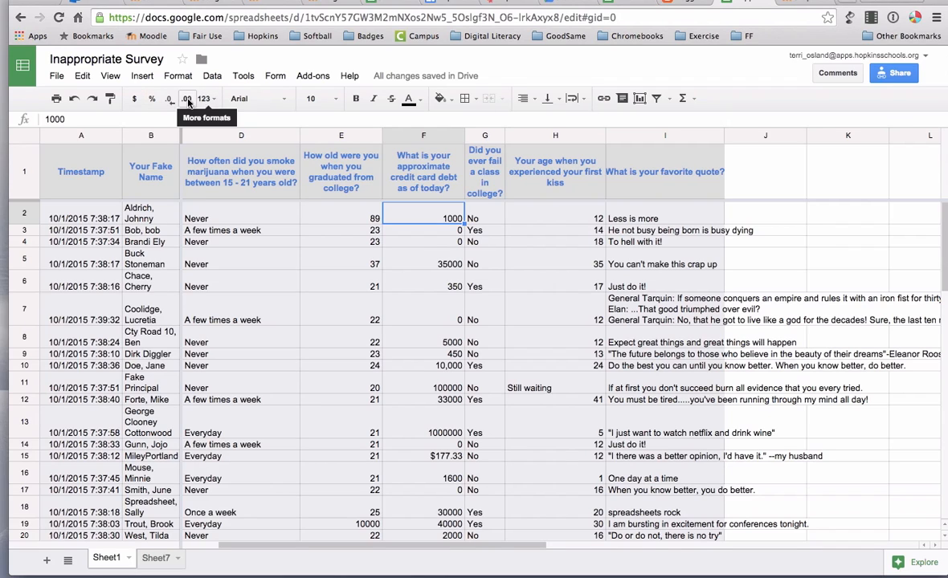
mouse_move(151, 98)
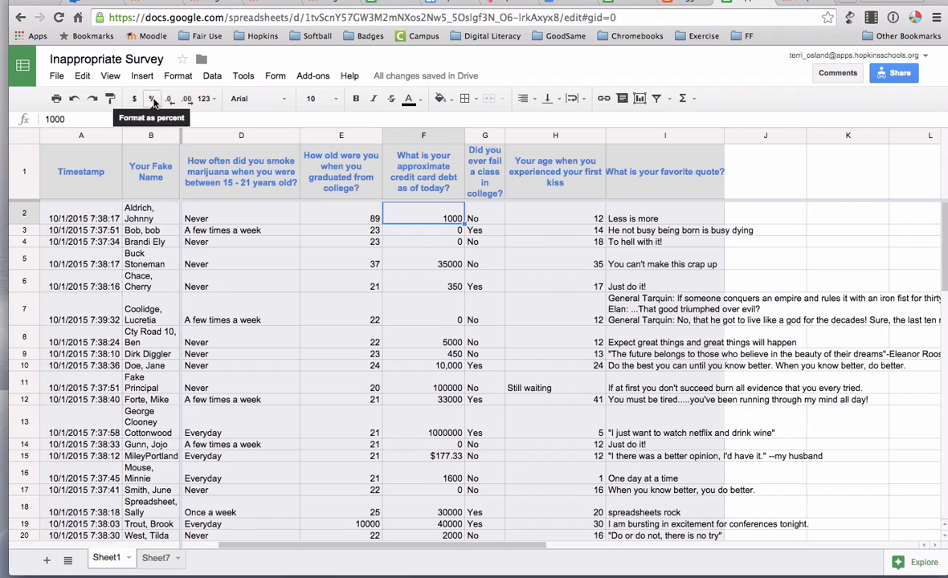
left_click(135, 98)
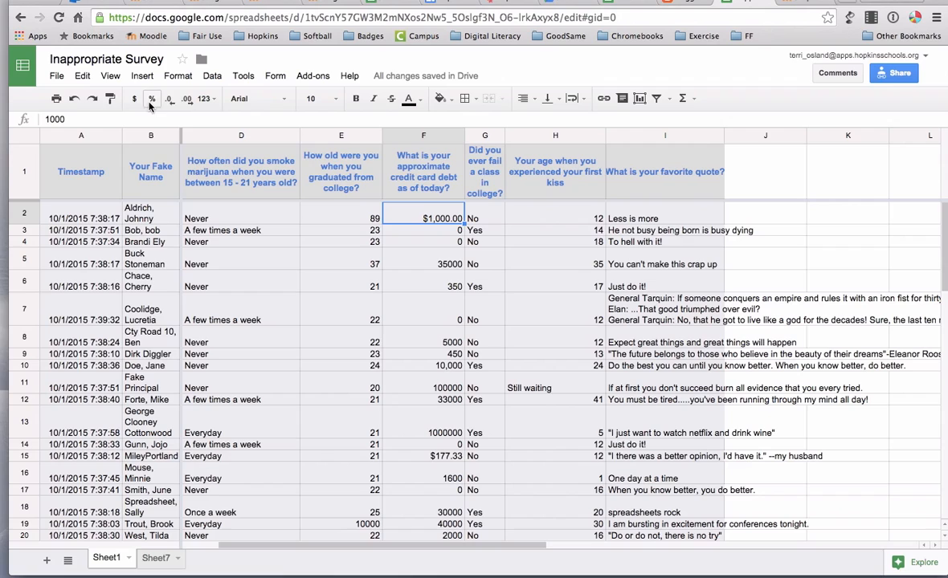
mouse_move(151, 98)
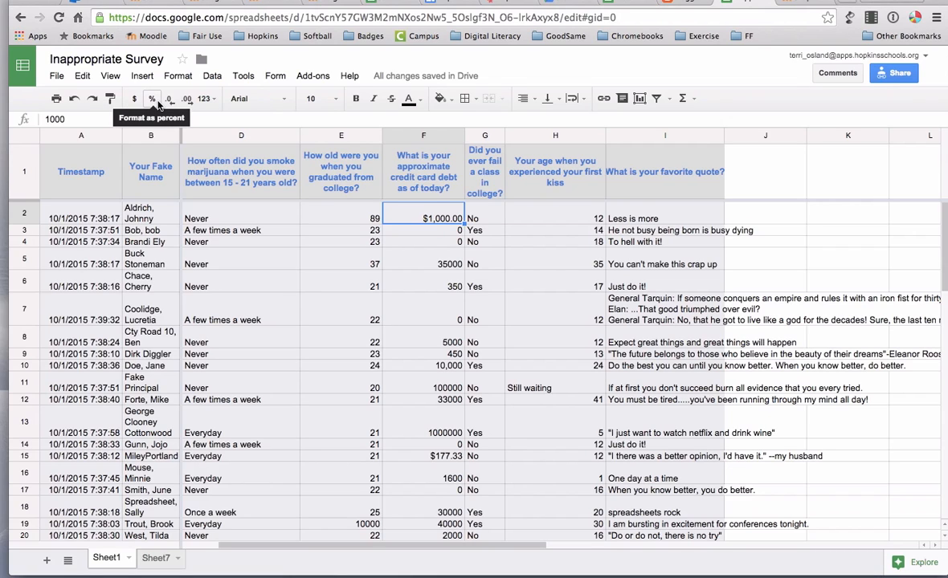
mouse_move(205, 97)
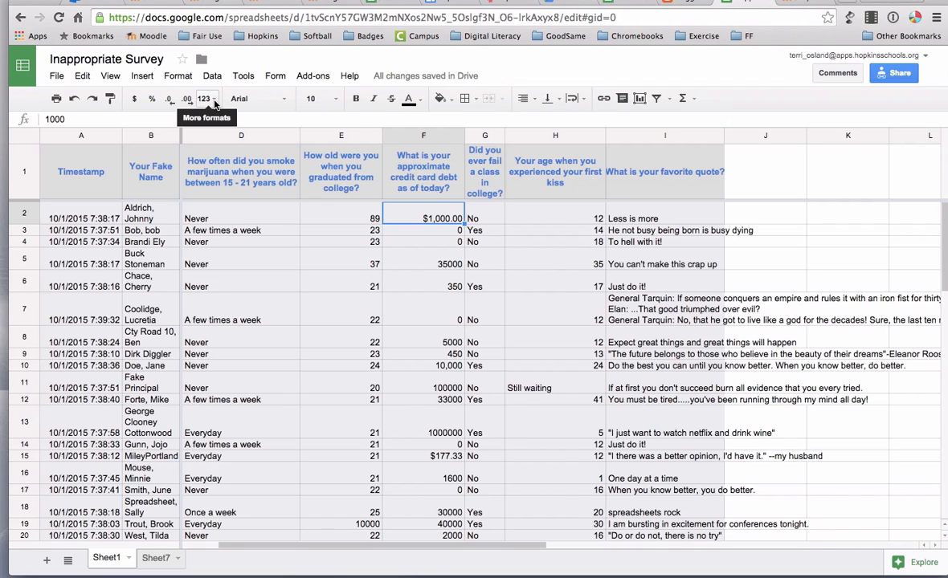
Browse the More formats number-format list for the credit card debt amounts
left_click(206, 98)
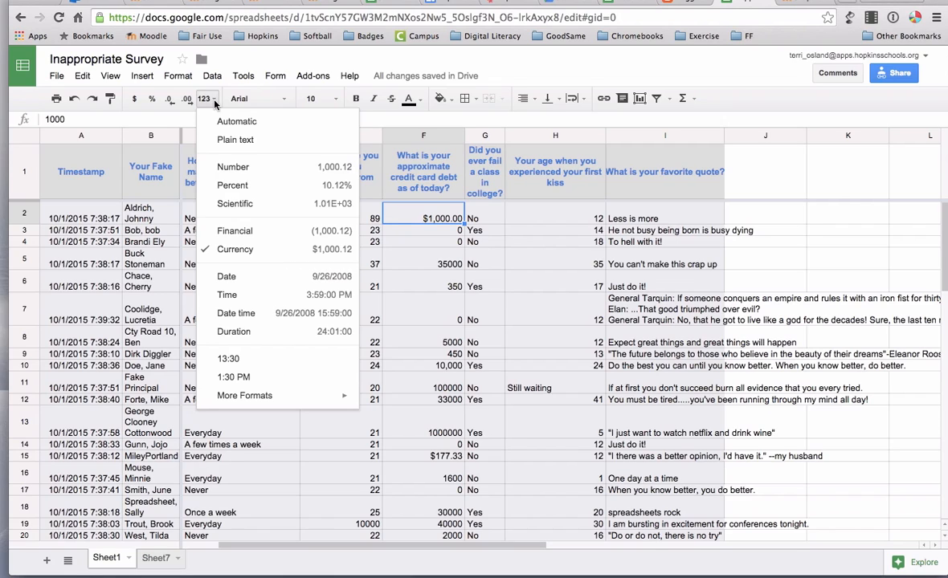
mouse_move(256, 412)
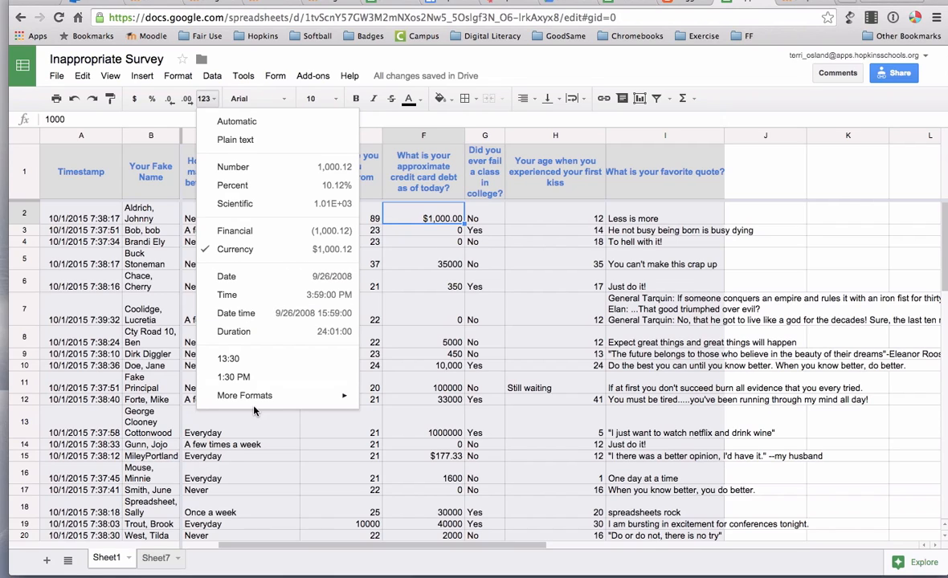
left_click(244, 395)
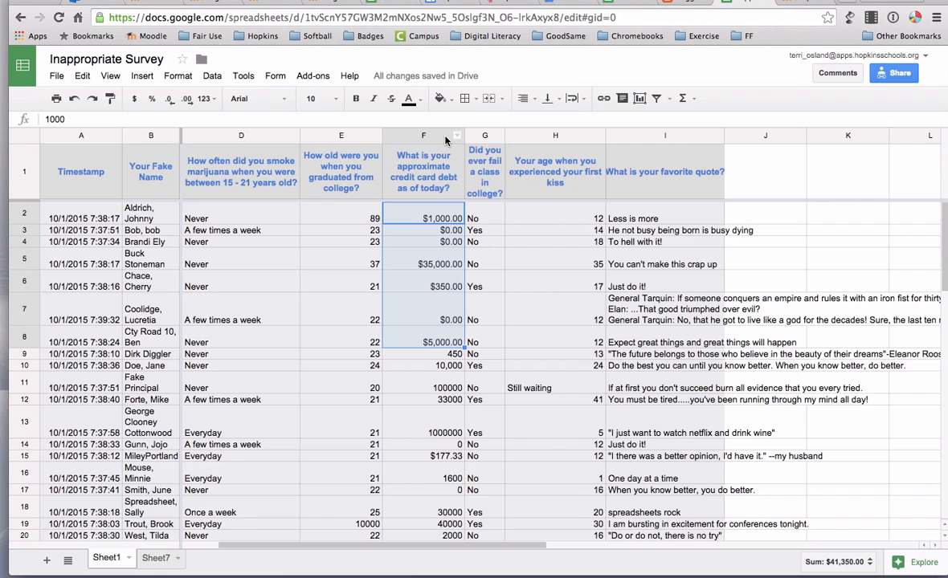
mouse_move(446, 138)
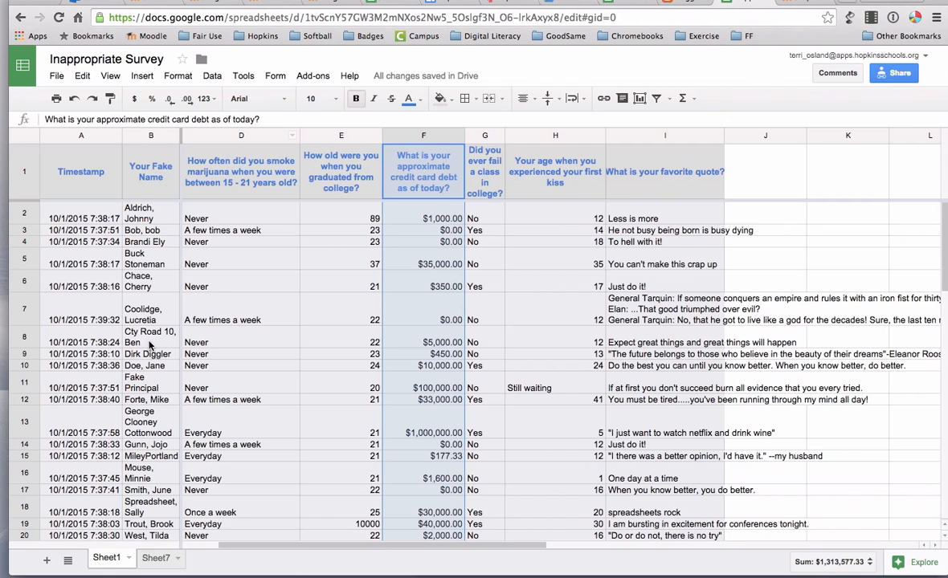
mouse_move(143, 373)
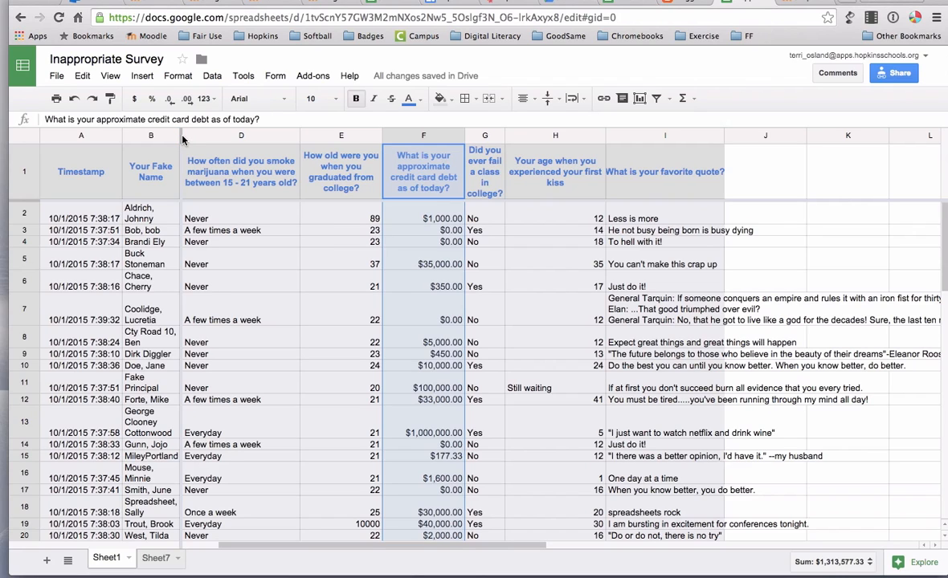
mouse_move(212, 138)
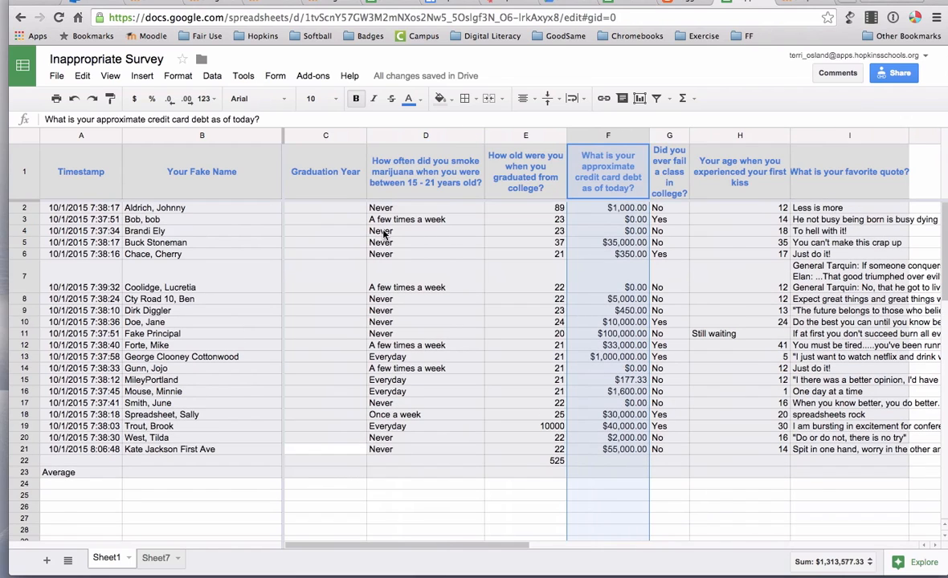
mouse_move(282, 142)
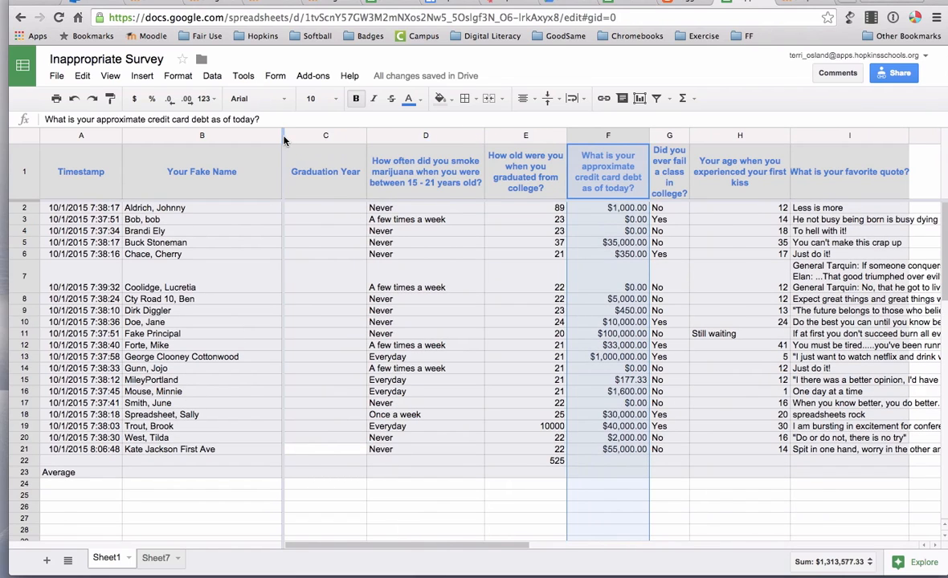
mouse_move(148, 135)
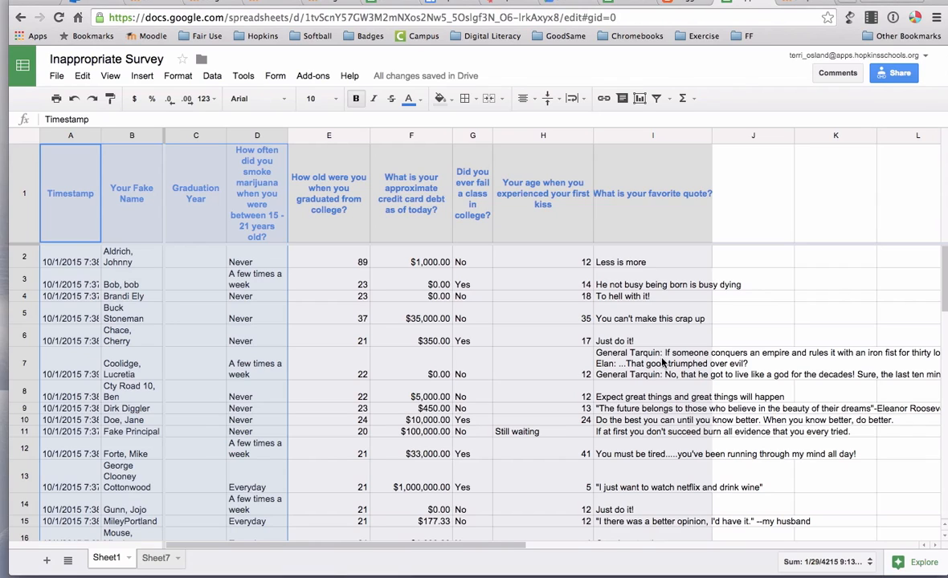
mouse_move(636, 368)
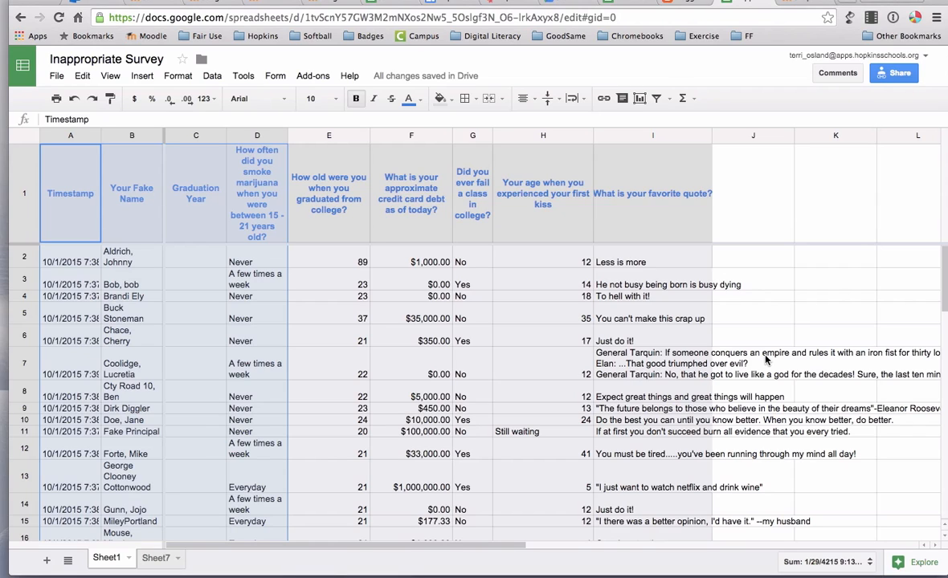
mouse_move(704, 132)
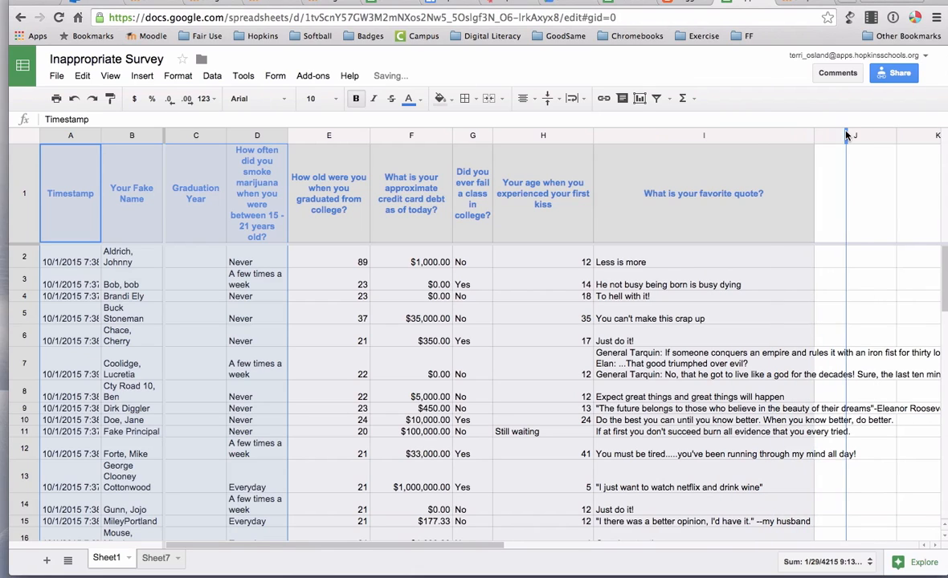
Widen the favorite-quote column I and set its text wrapping to Wrap
left_click_drag(853, 135, 793, 135)
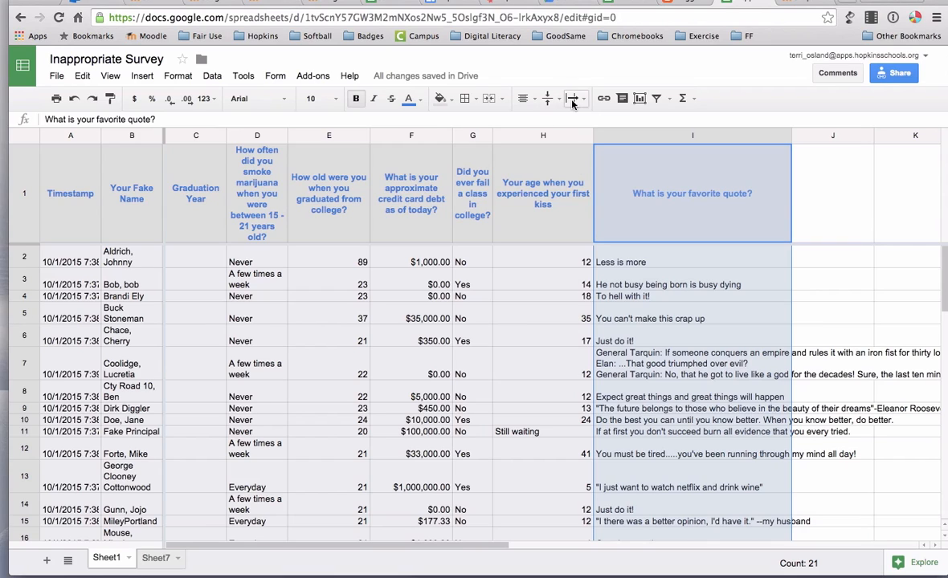
mouse_move(527, 98)
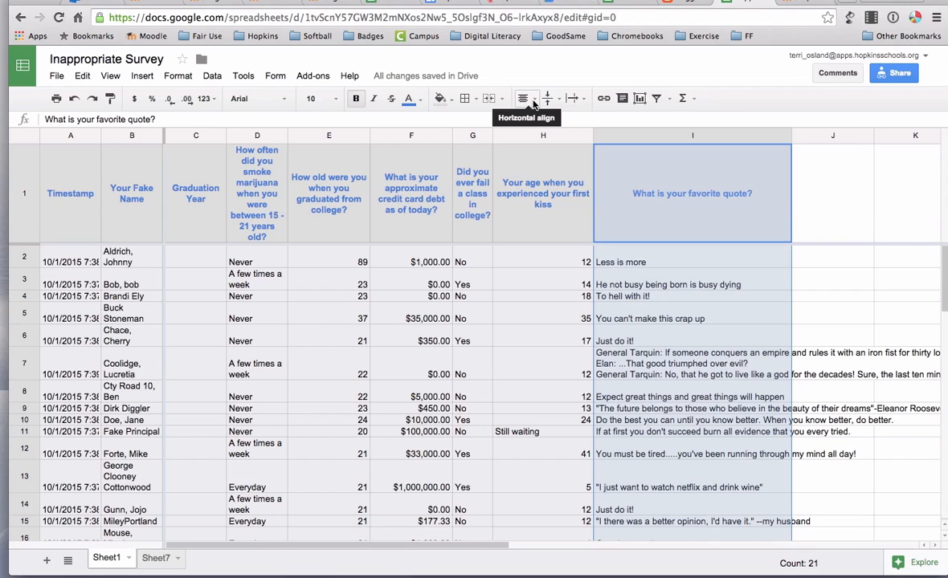
mouse_move(550, 98)
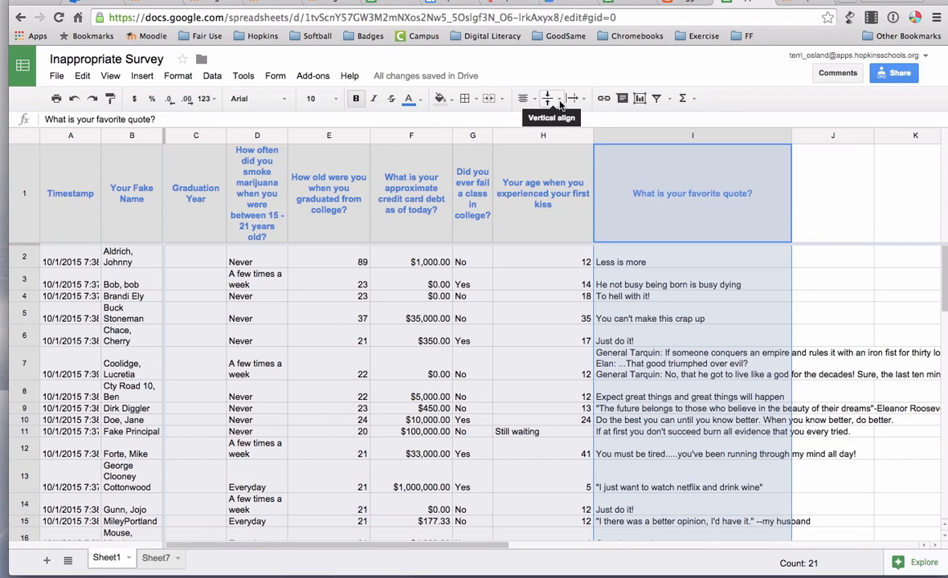
mouse_move(575, 98)
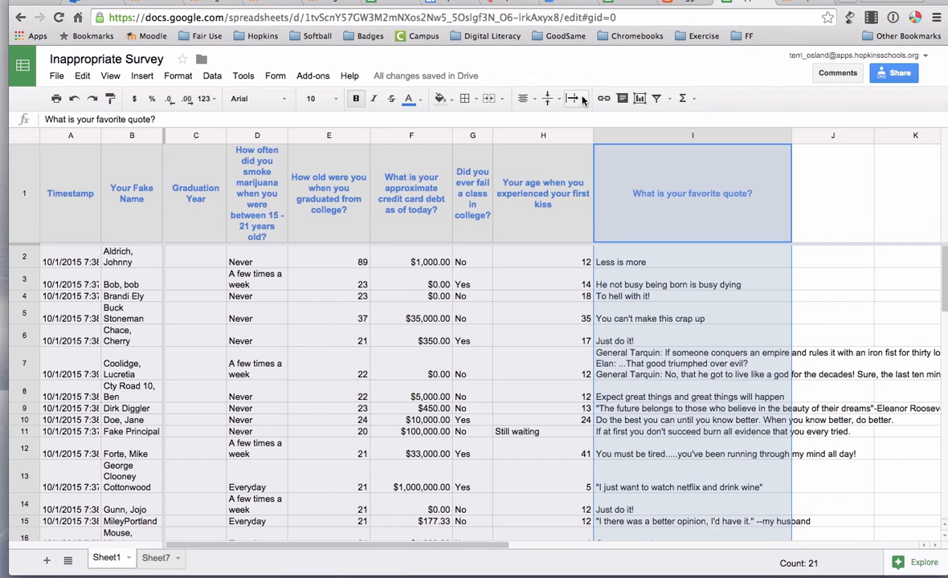
left_click(575, 98)
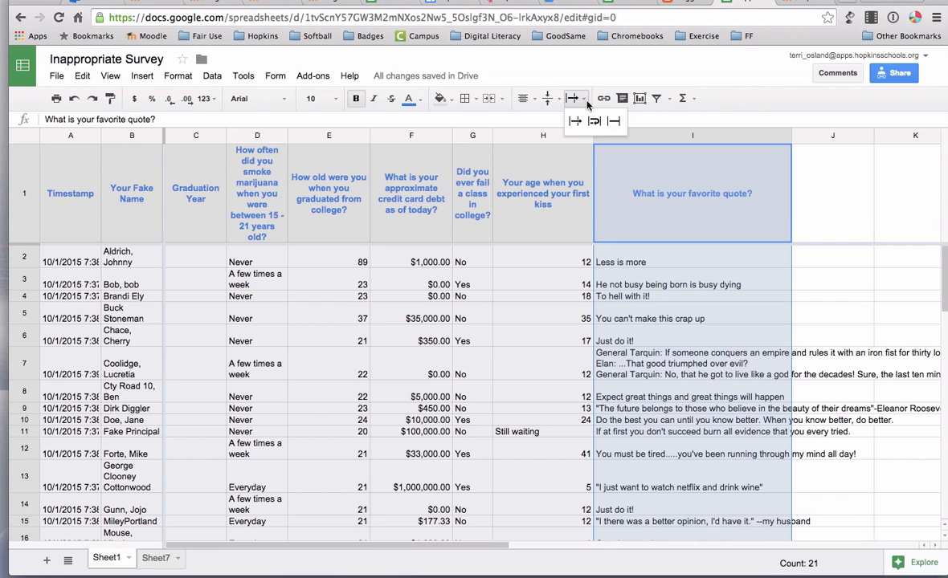
mouse_move(595, 122)
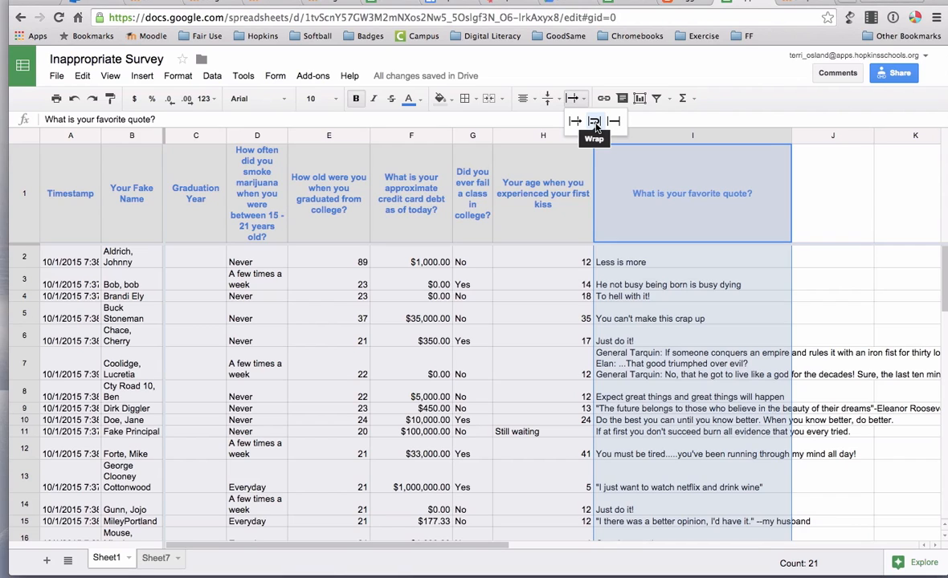
left_click(594, 122)
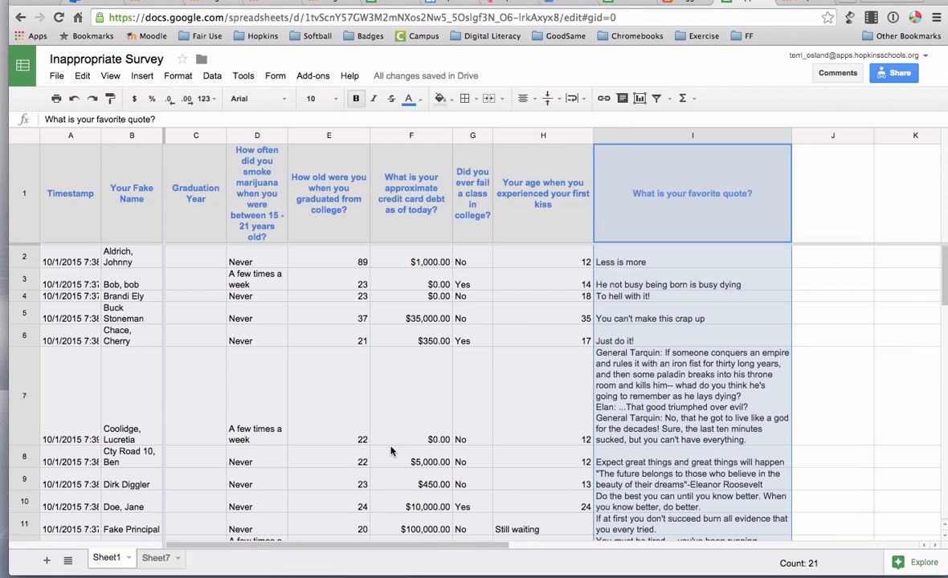
mouse_move(202, 416)
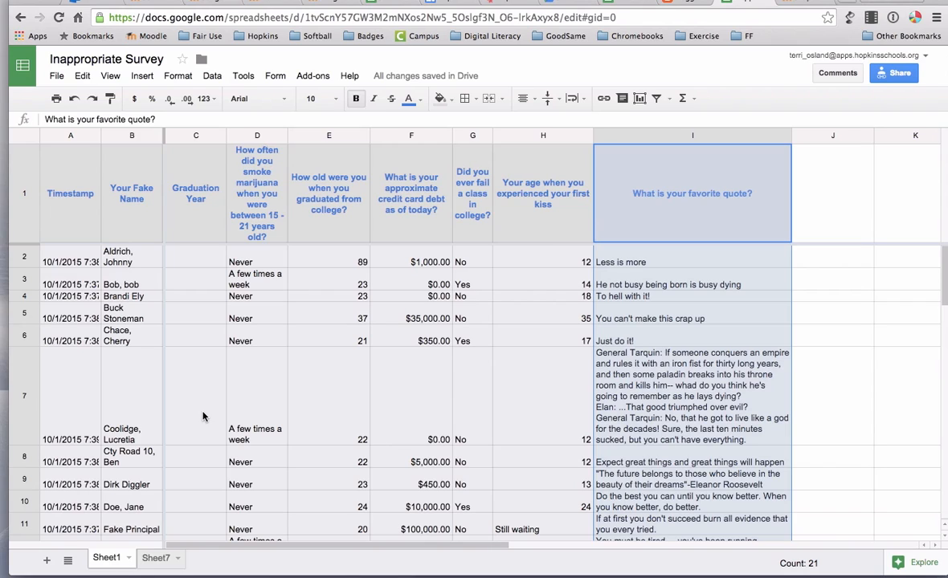
mouse_move(33, 405)
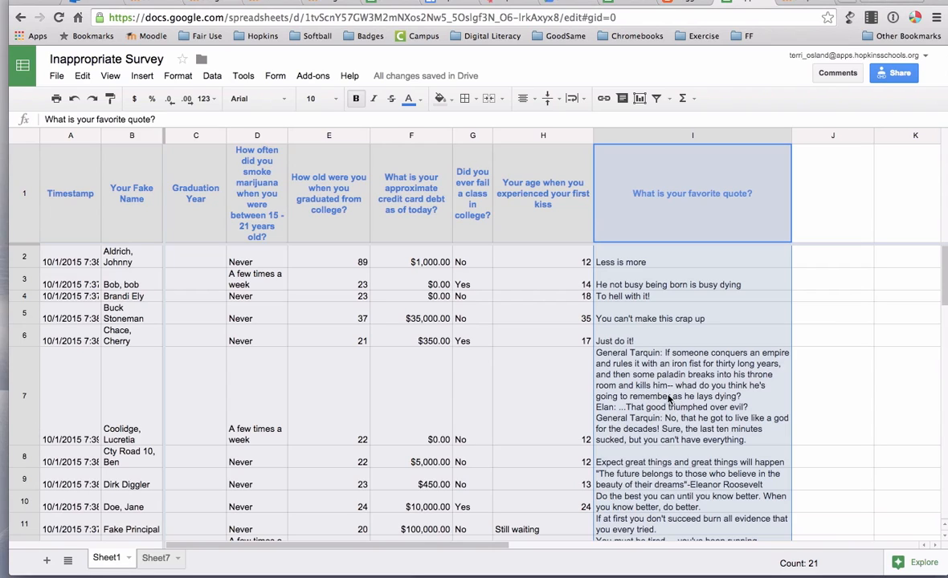
mouse_move(29, 360)
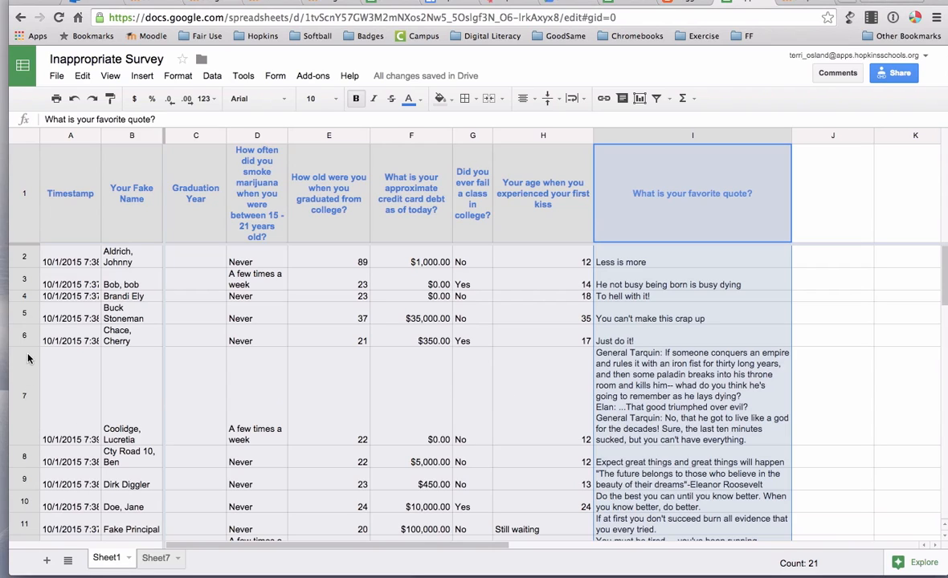
mouse_move(26, 446)
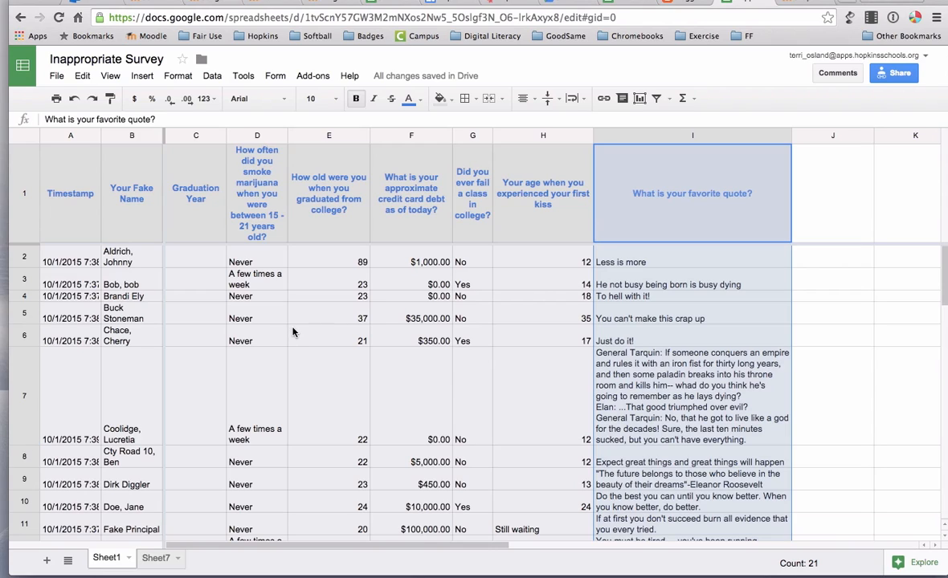
mouse_move(270, 191)
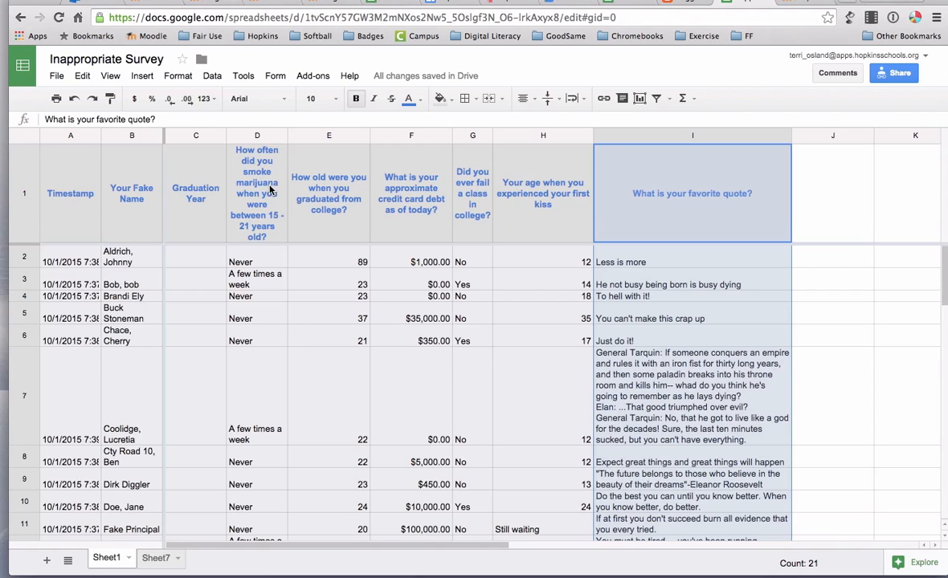
mouse_move(36, 205)
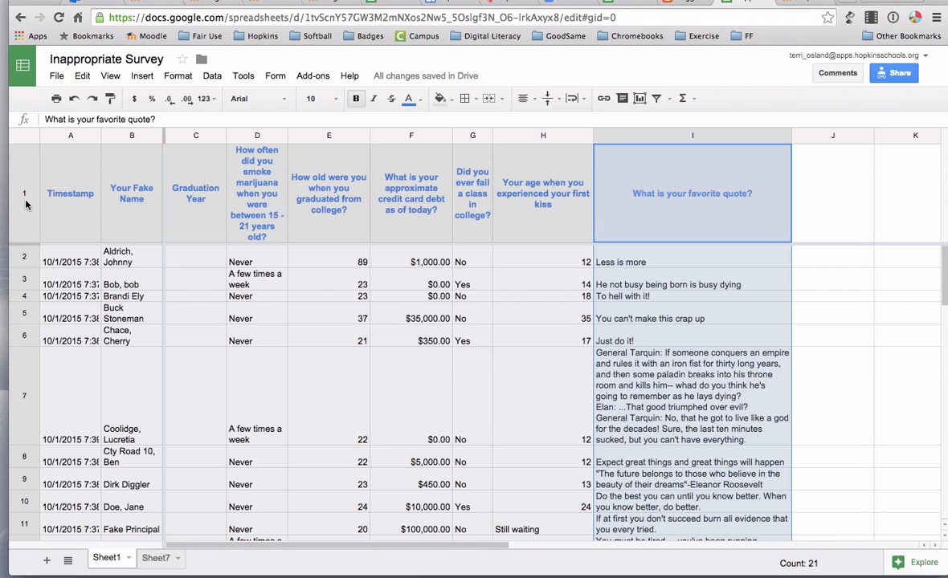
Recolour the header row 1 text with a blue swatch from the text colour palette
left_click(70, 192)
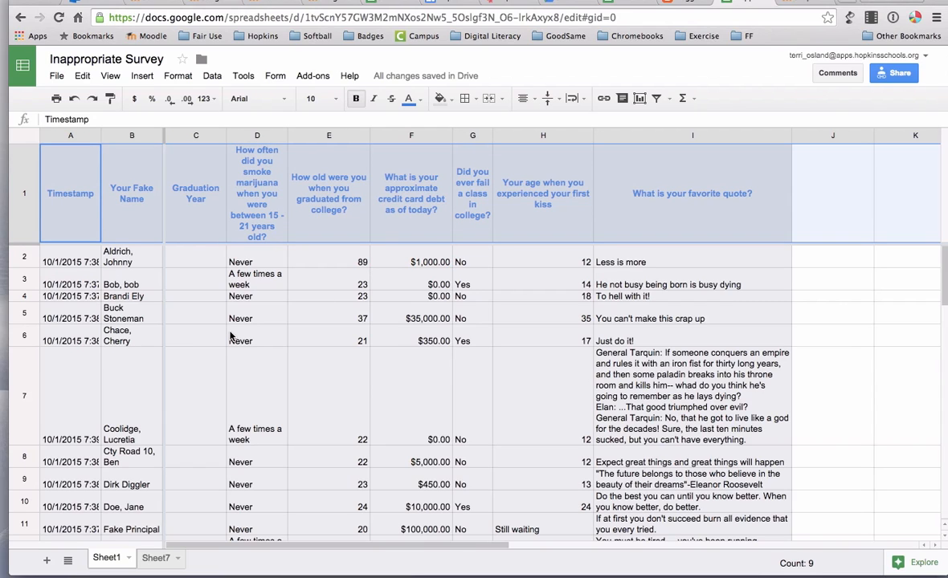
mouse_move(392, 98)
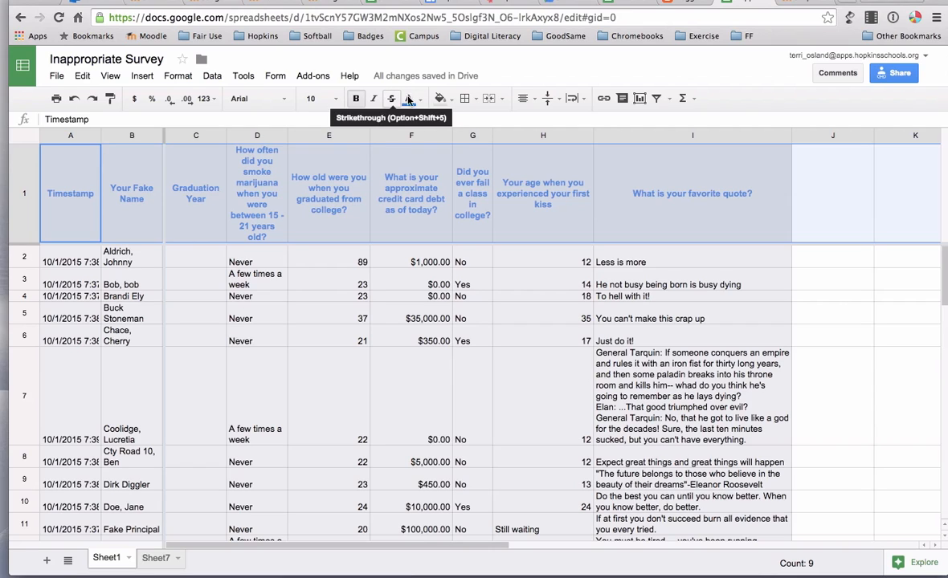
mouse_move(409, 98)
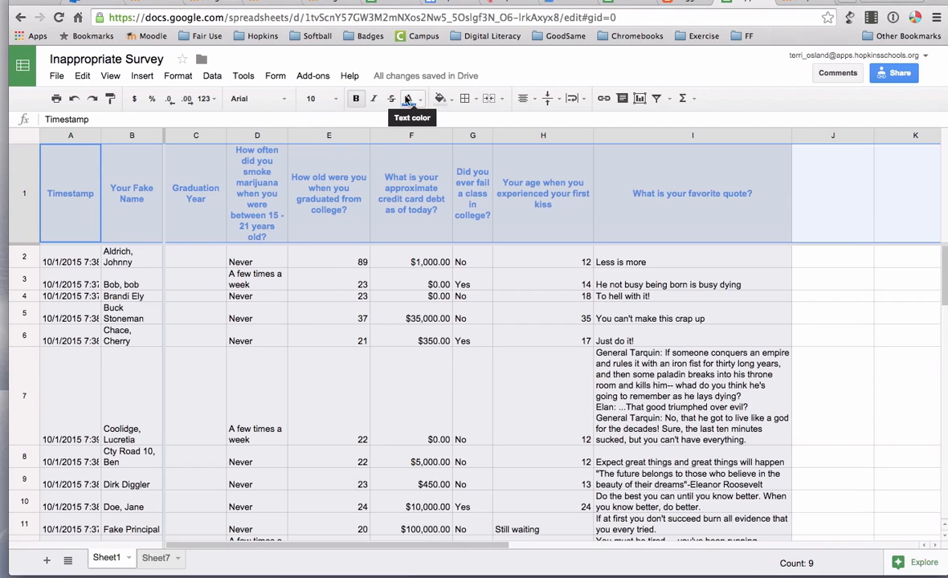
mouse_move(437, 98)
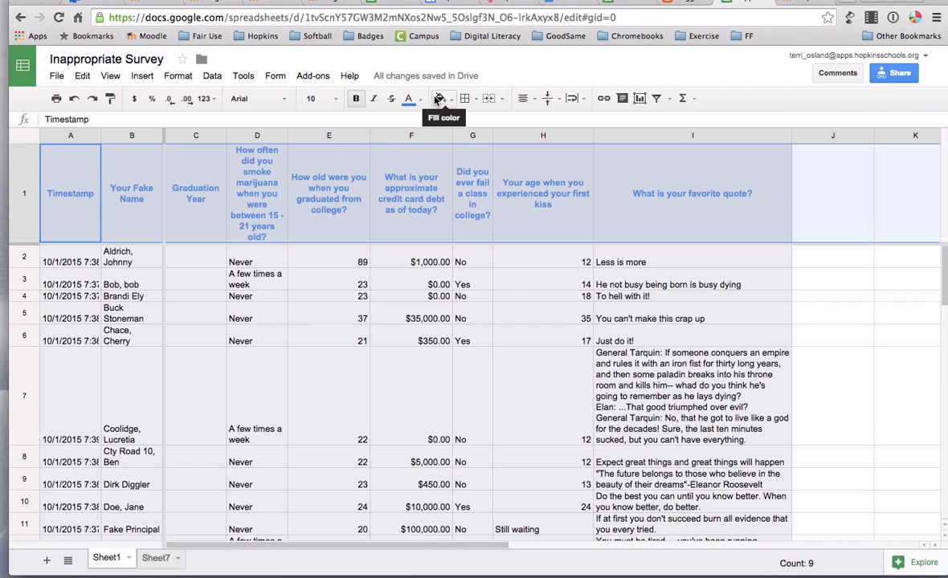
left_click(409, 98)
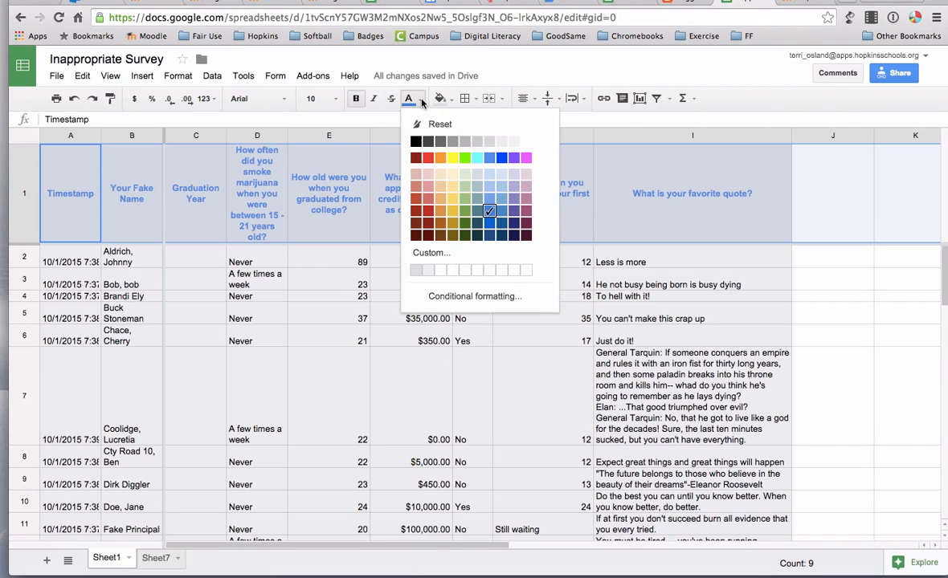
mouse_move(475, 225)
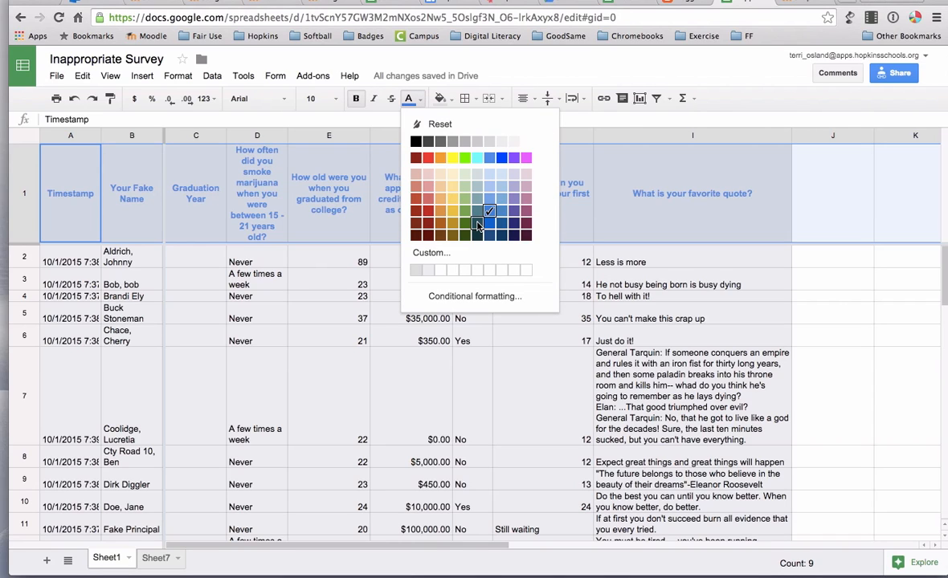
left_click(488, 211)
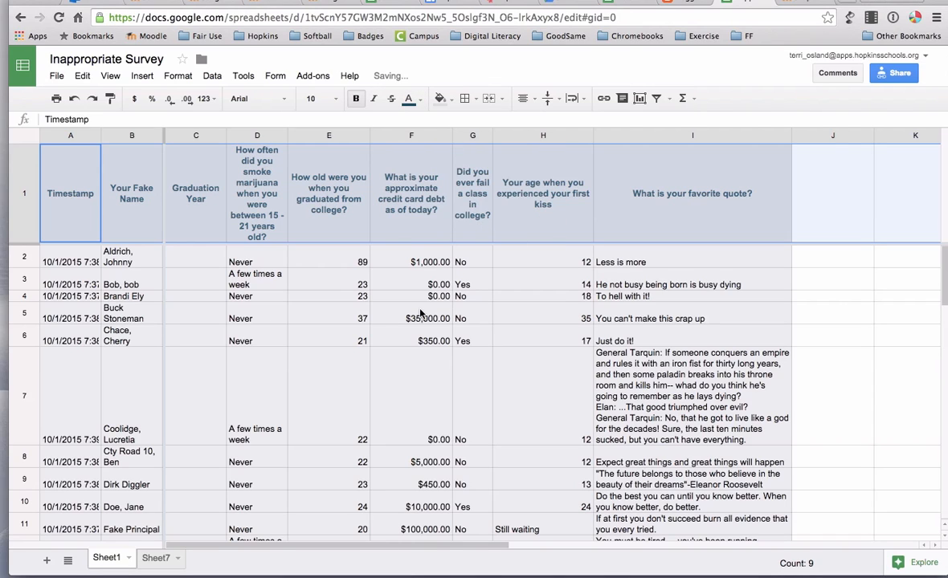
left_click(411, 318)
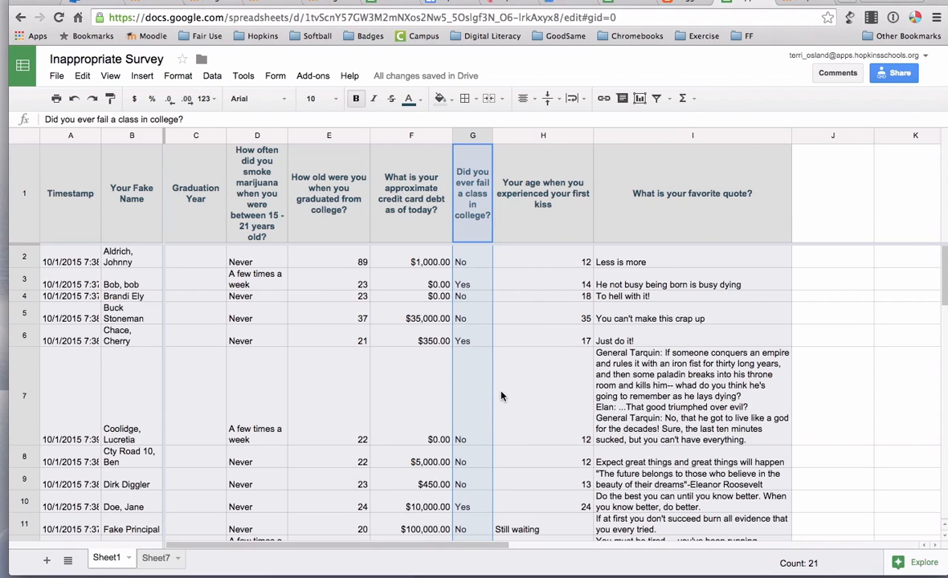
mouse_move(440, 98)
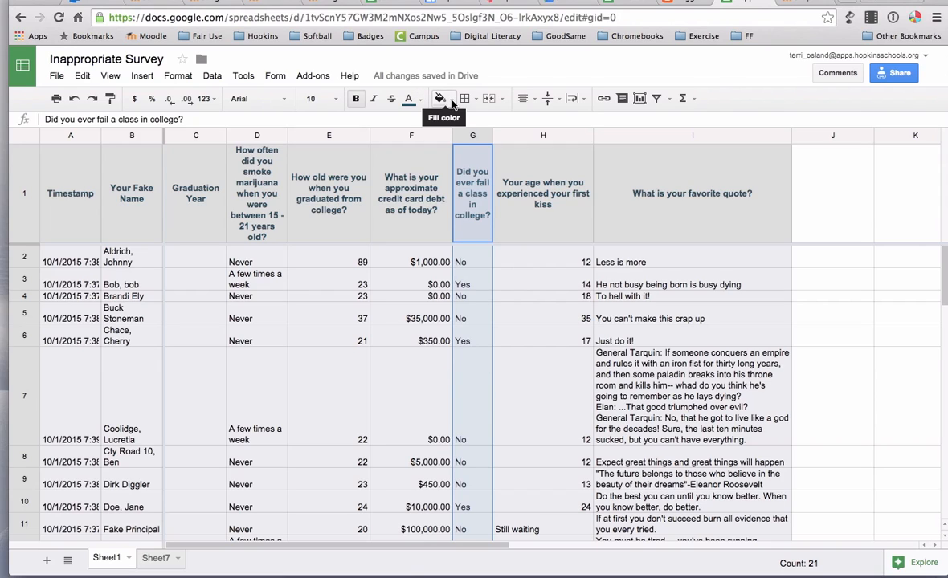
Fill the failed-a-class column G with light yellow
left_click(440, 98)
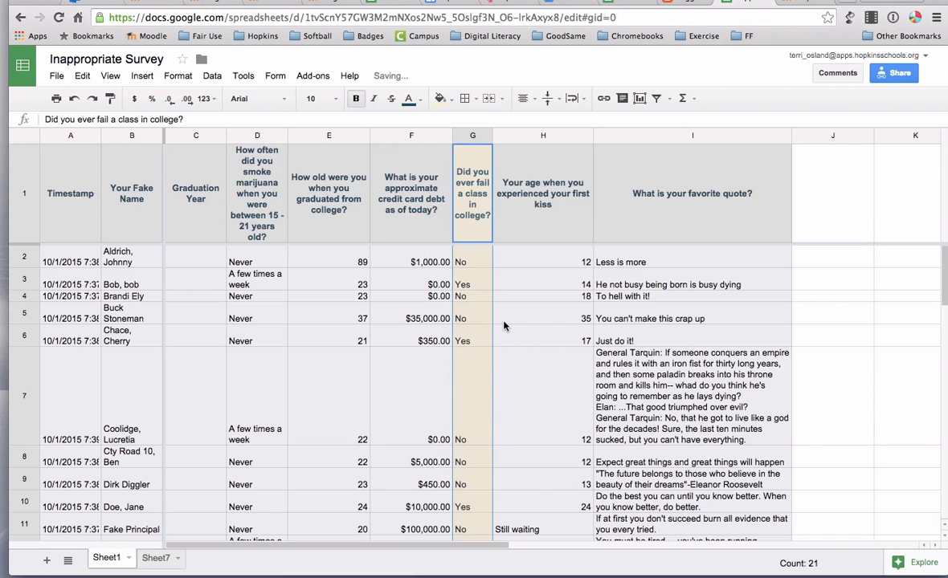
left_click(543, 318)
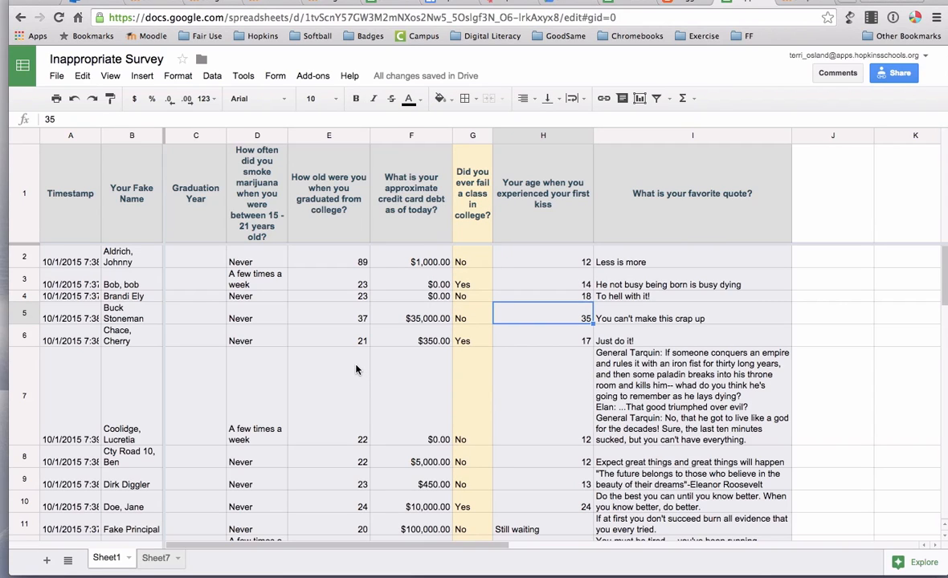
mouse_move(411, 289)
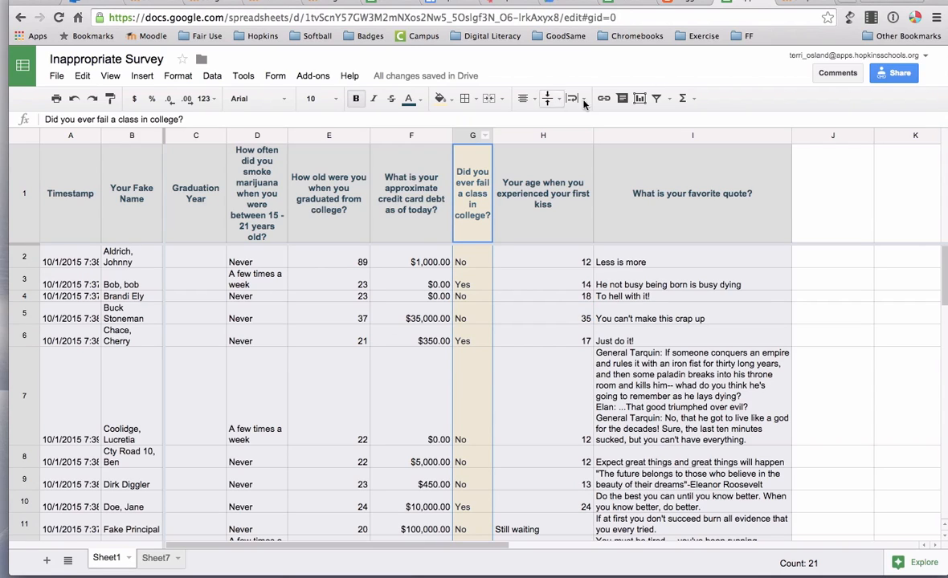
mouse_move(547, 98)
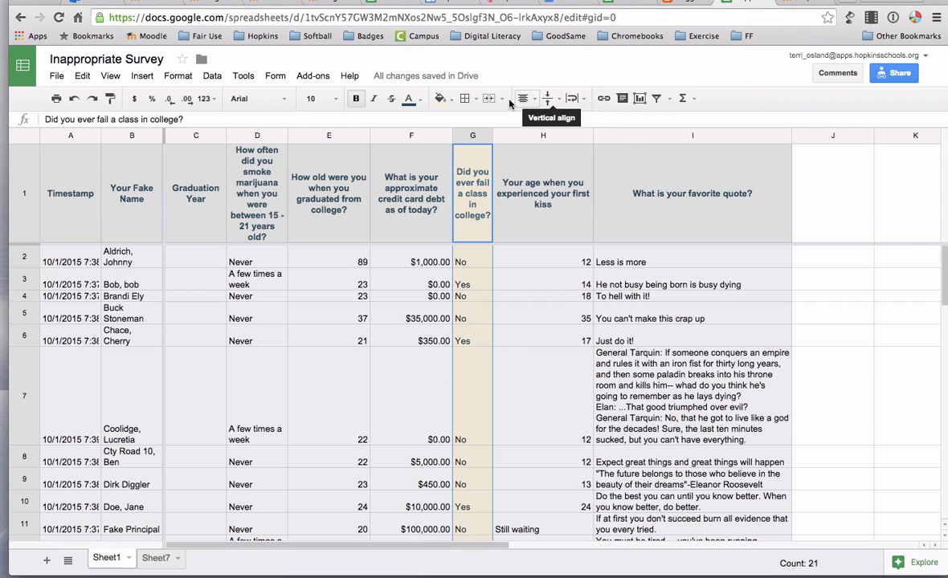
Center-align the Yes/No answers in column G
left_click(546, 98)
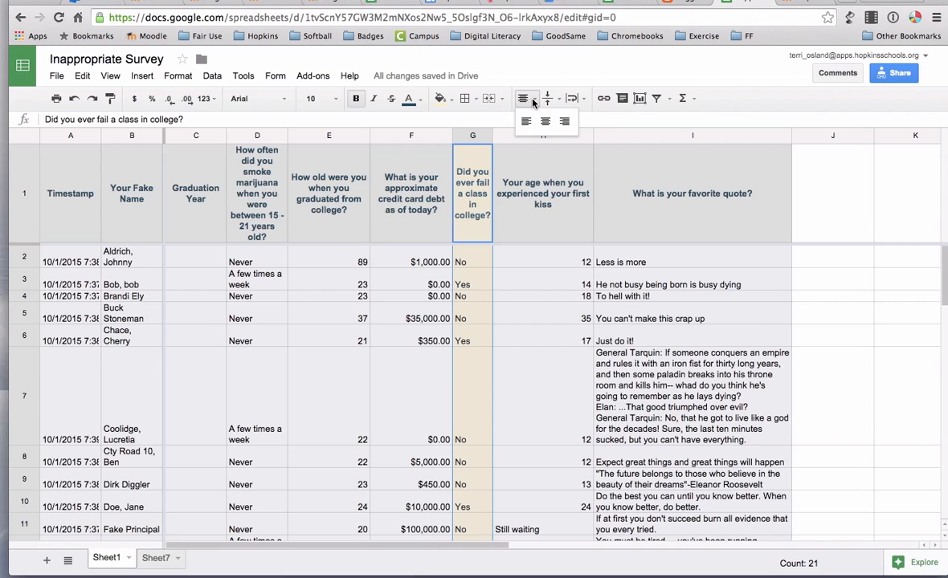
left_click(546, 122)
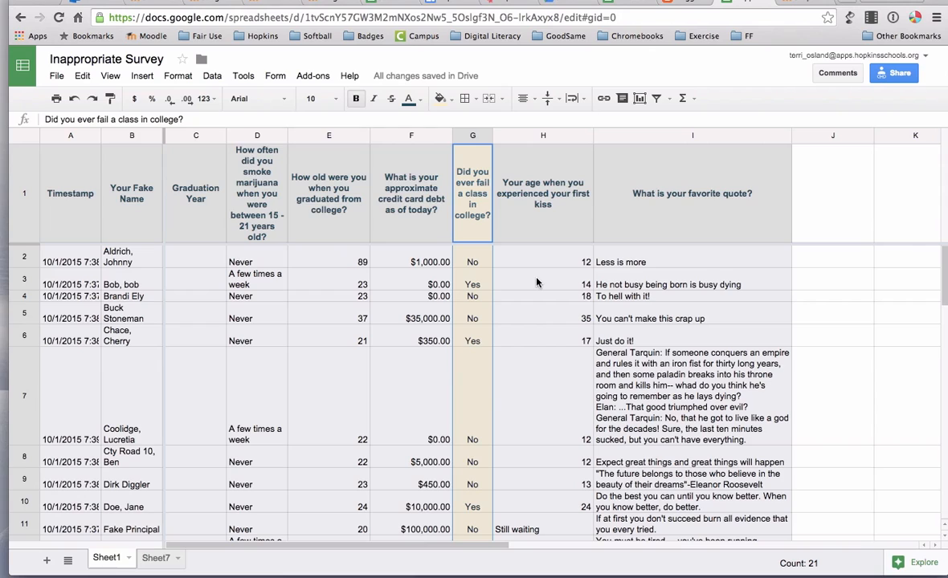
mouse_move(469, 308)
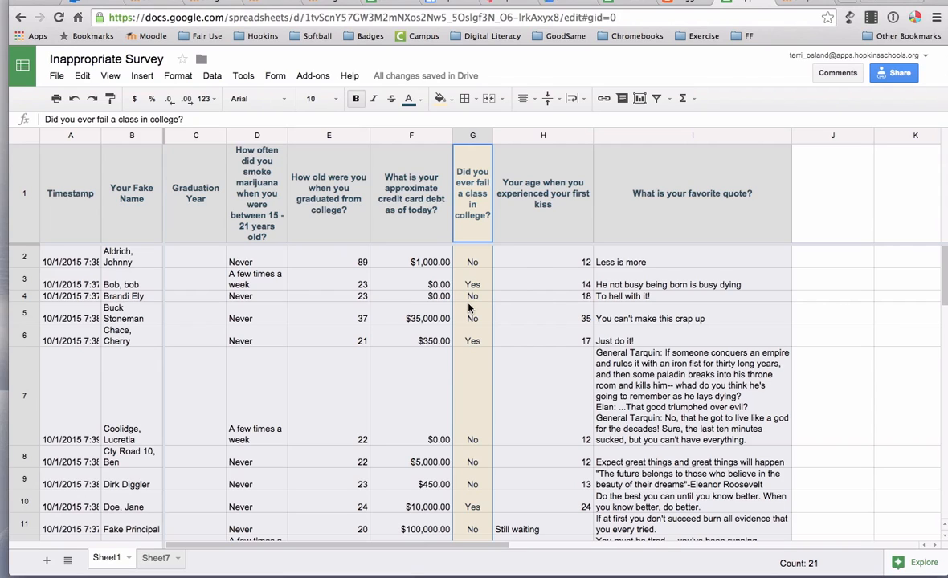
left_click(472, 318)
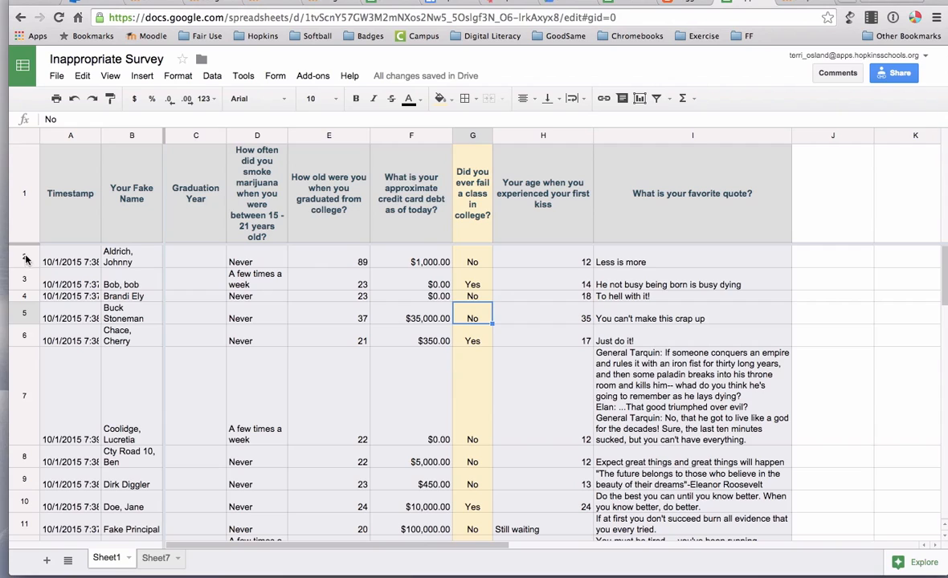
Set the survey response rows to font size 14
left_click(71, 261)
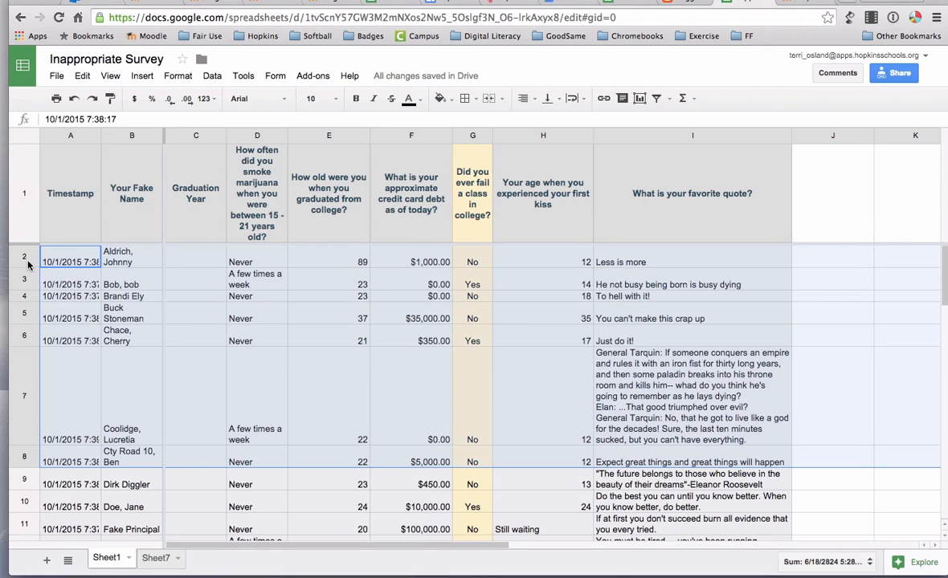
mouse_move(29, 469)
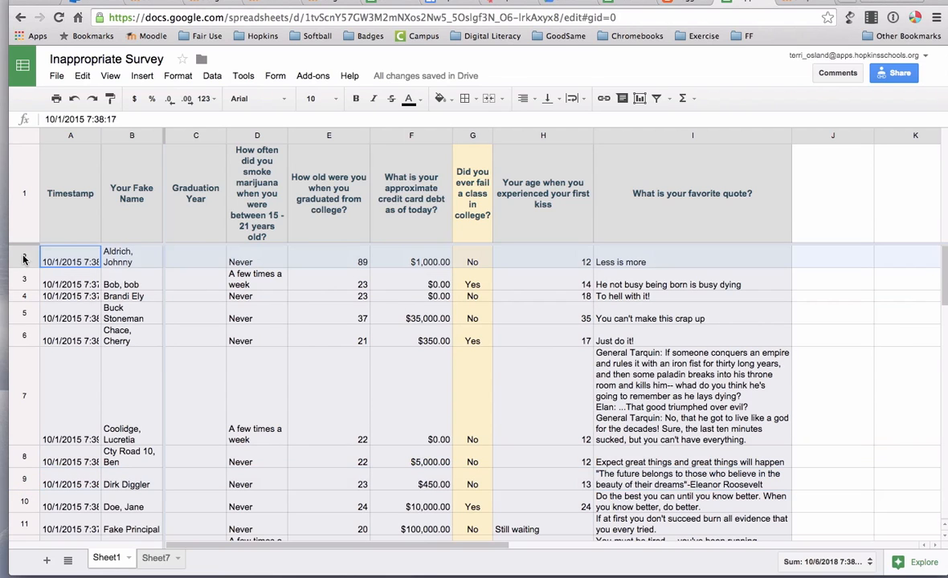
scroll("down", 3)
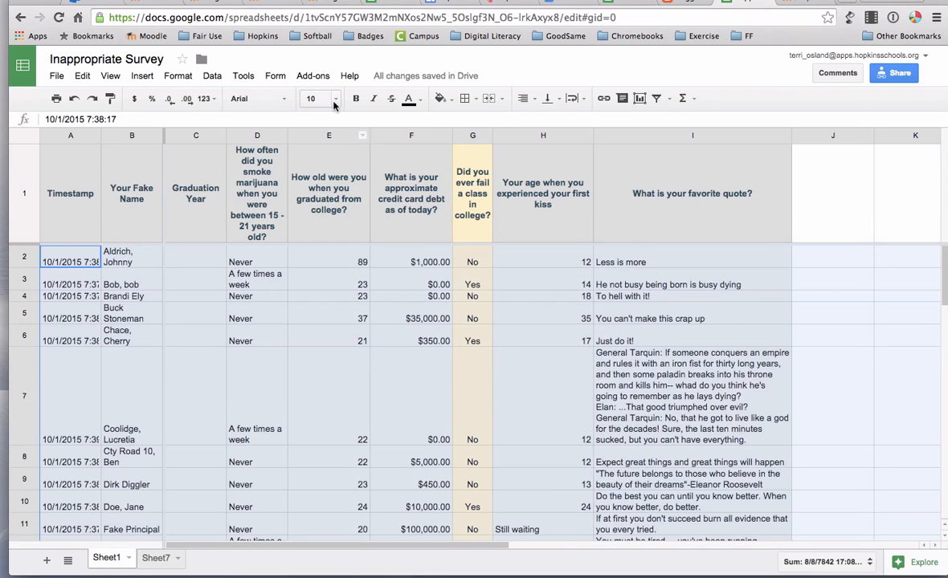
left_click(331, 98)
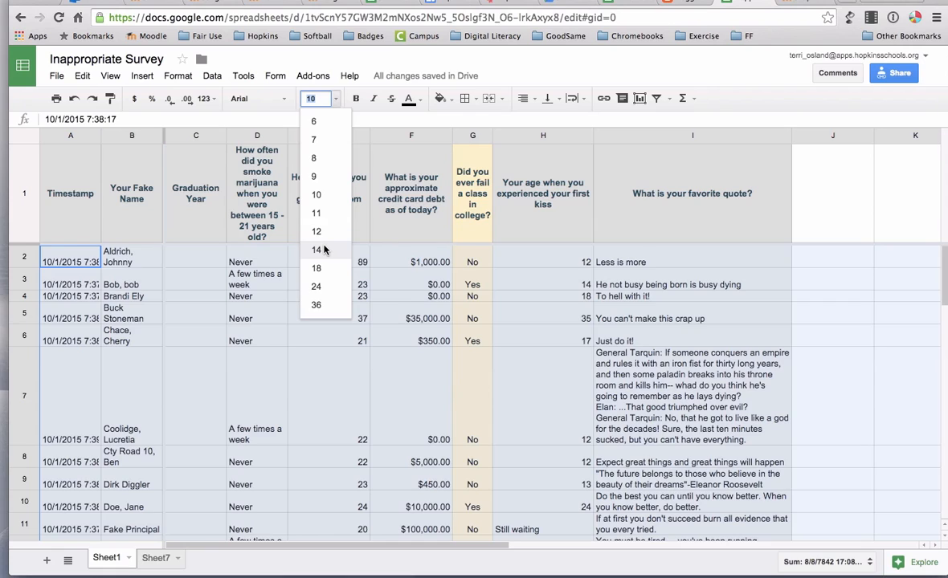
left_click(314, 250)
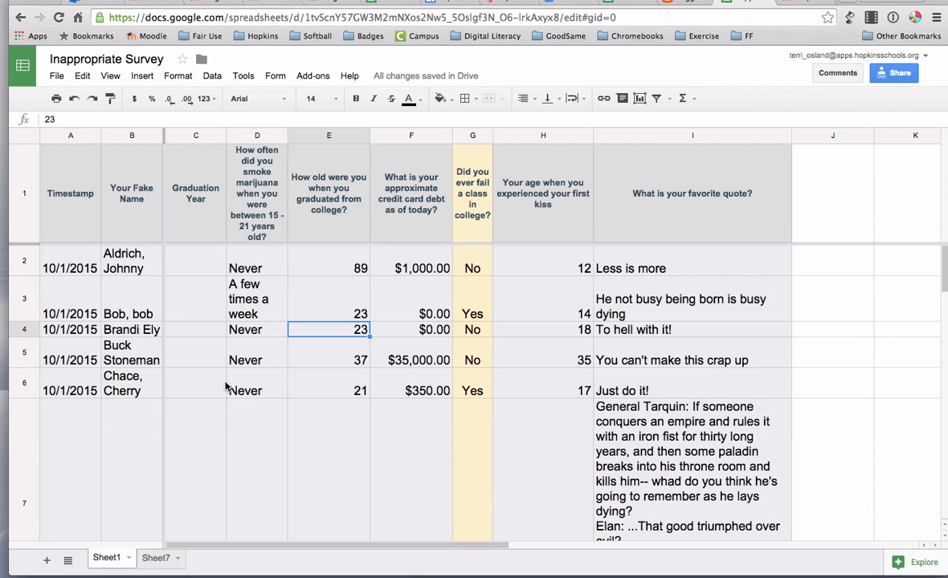
mouse_move(230, 417)
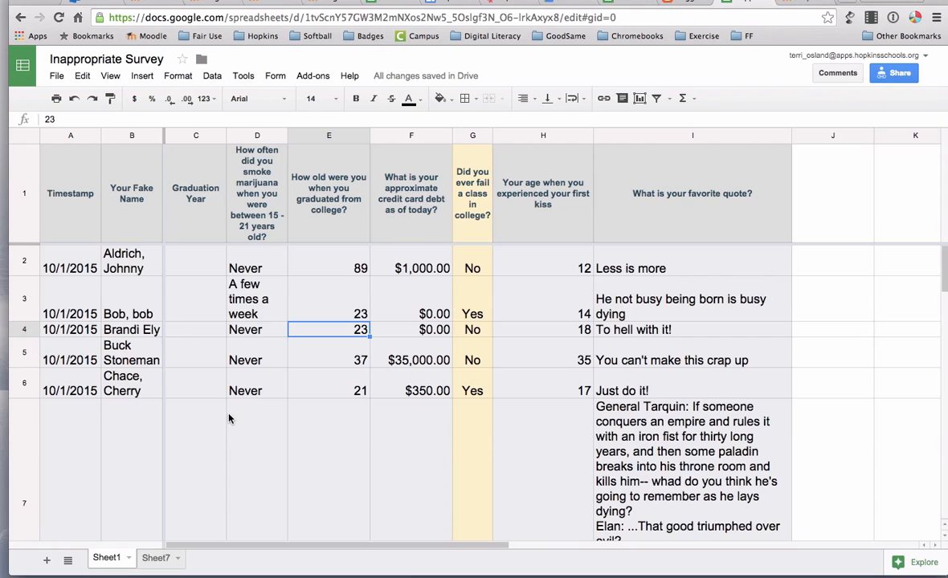
mouse_move(25, 175)
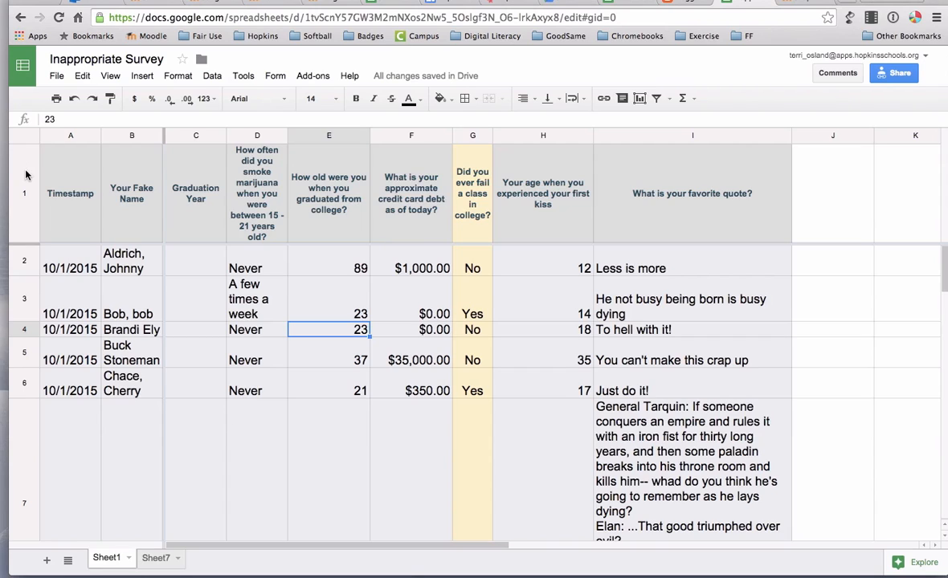
mouse_move(540, 201)
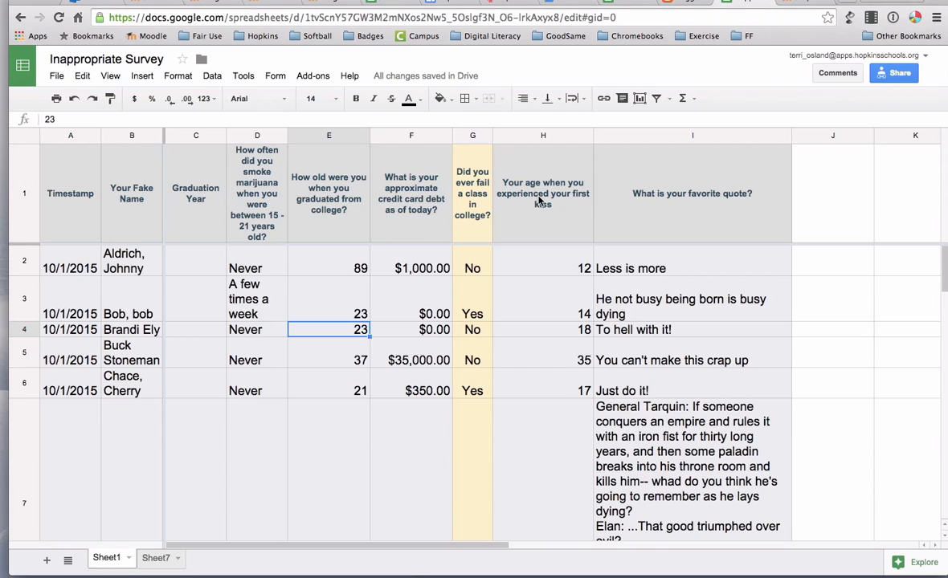
mouse_move(643, 203)
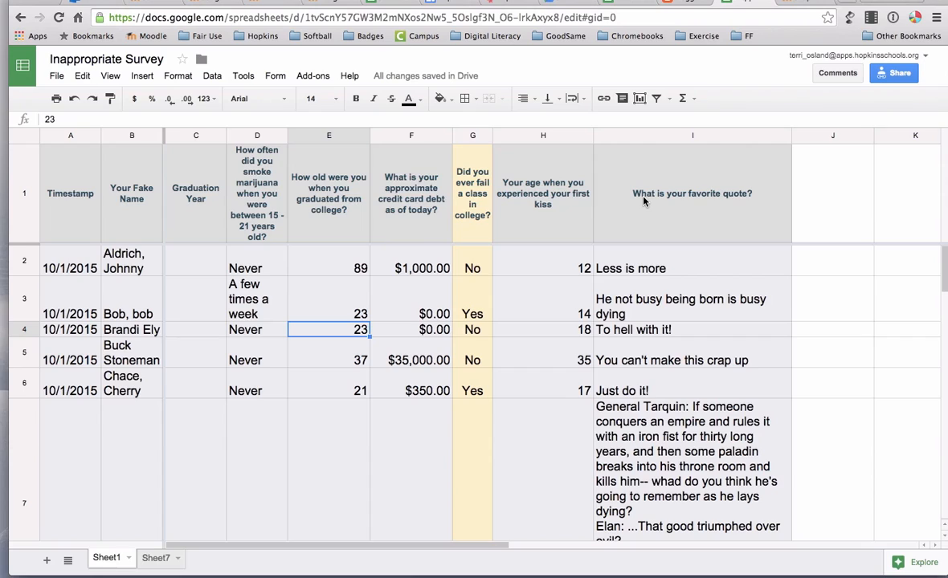
mouse_move(598, 259)
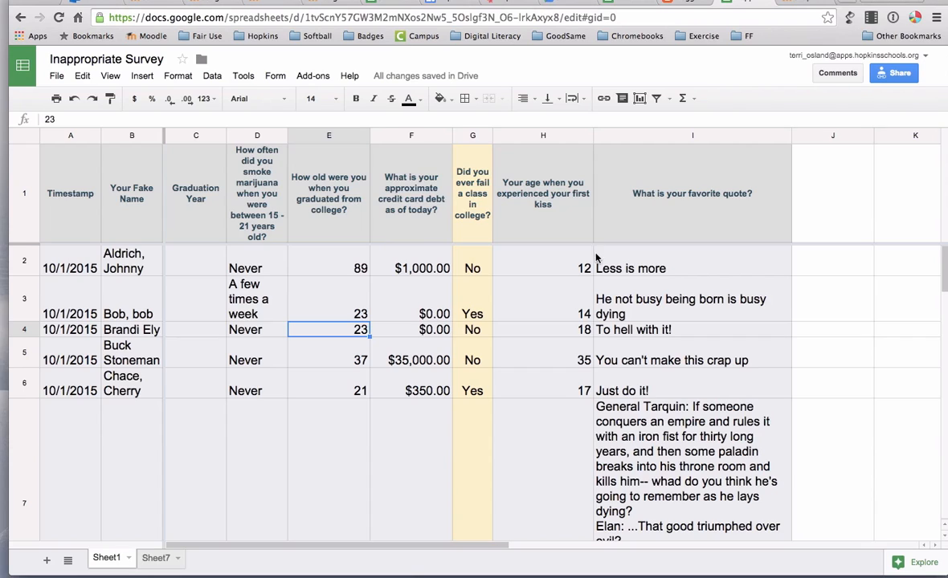
mouse_move(517, 291)
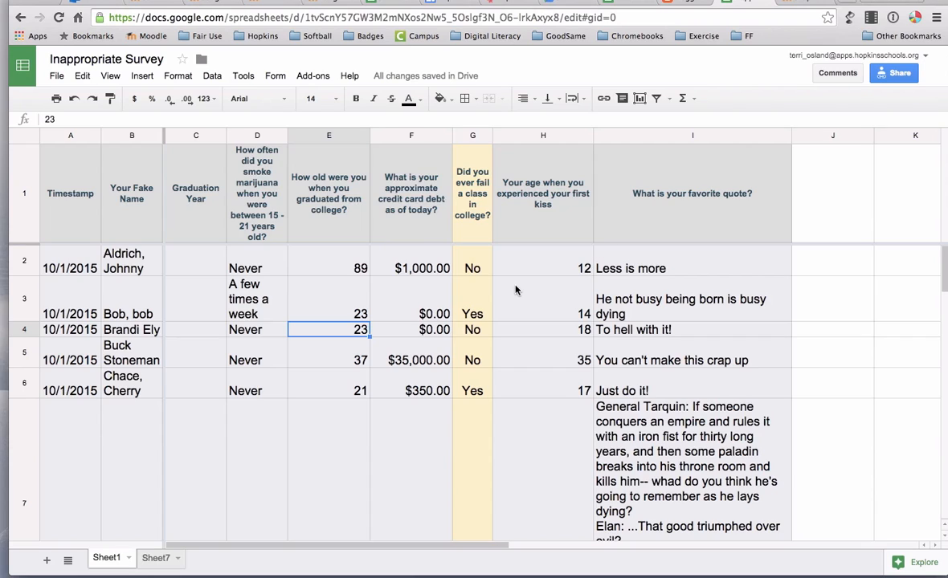
mouse_move(416, 393)
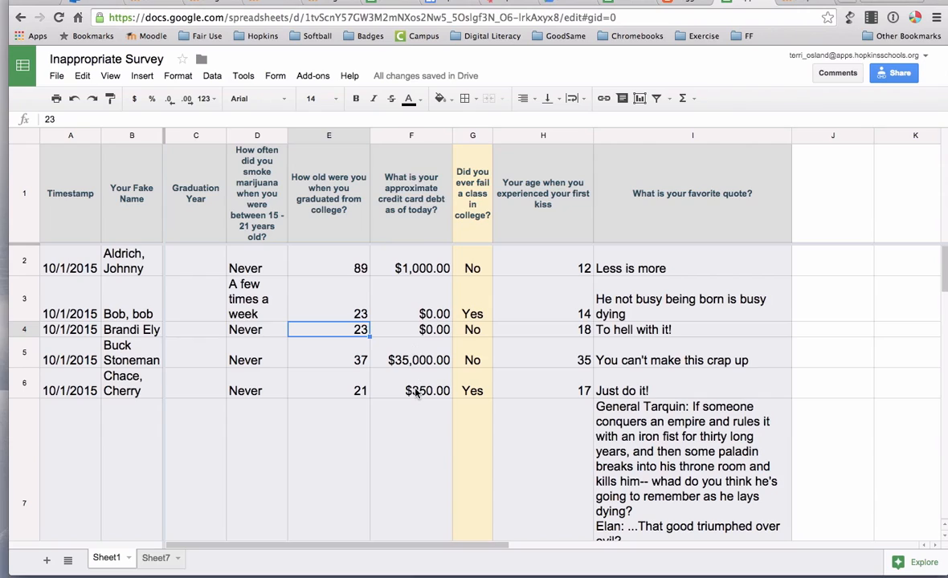
mouse_move(418, 232)
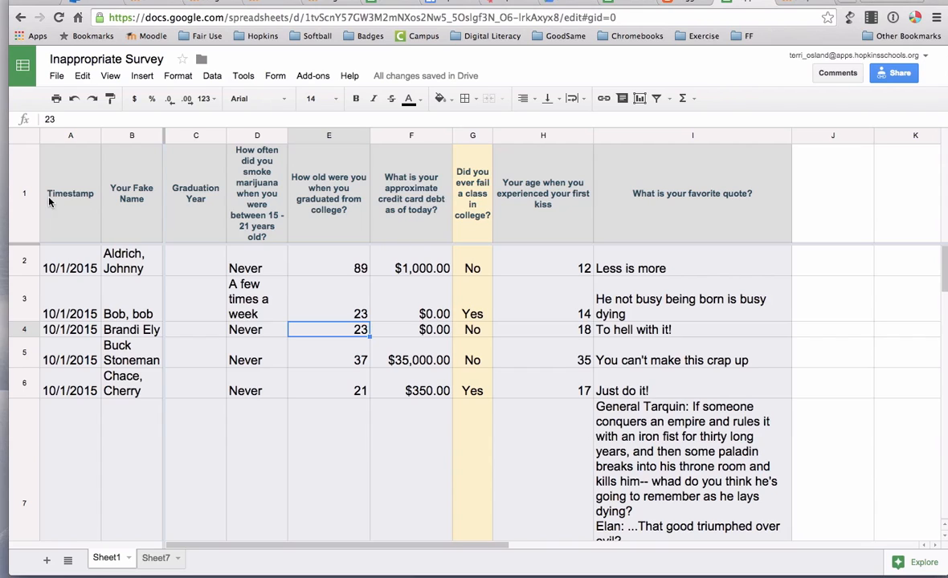
mouse_move(215, 218)
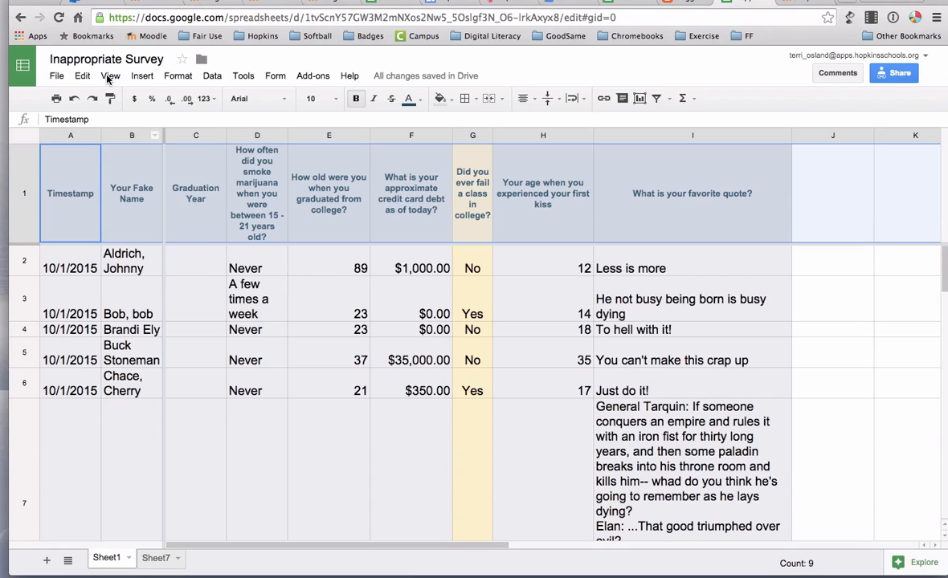
Freeze 1 row via View > Freeze so the question header stays put
left_click(111, 75)
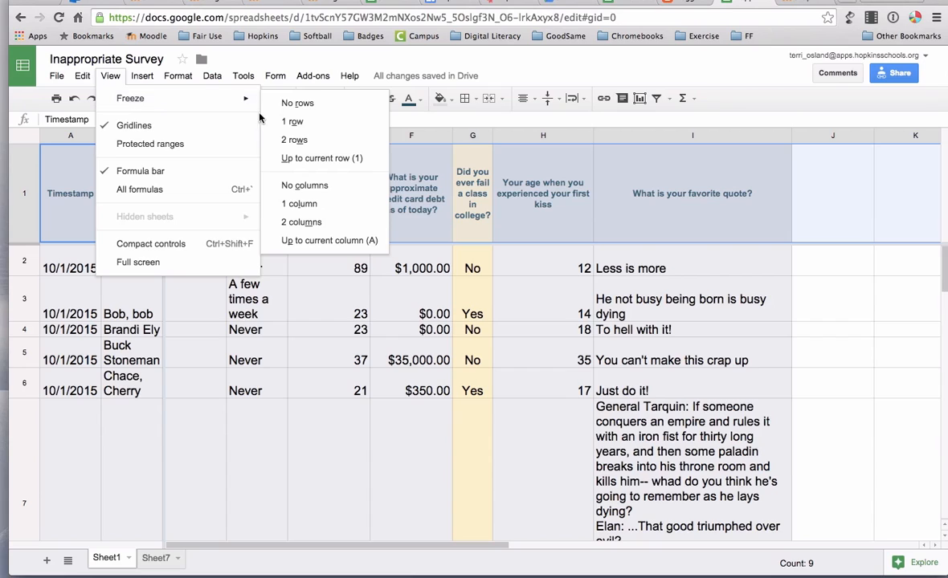
mouse_move(293, 122)
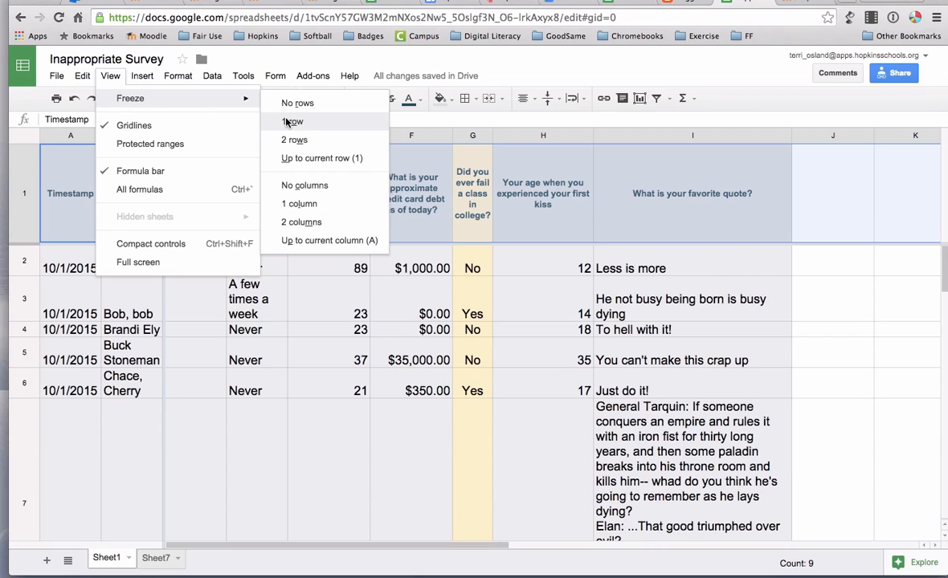
left_click(292, 122)
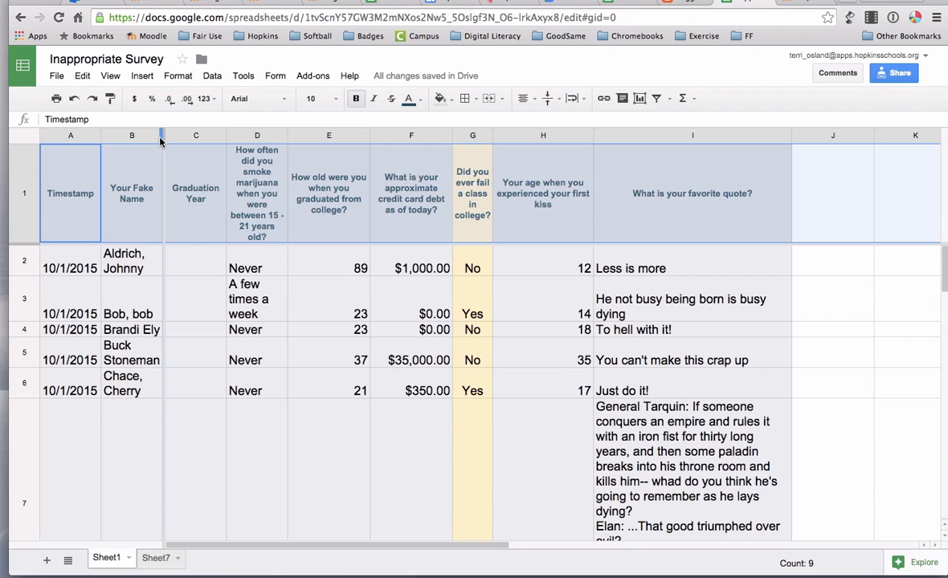
Widen the Your Fake Name column and freeze up to column B, checking by scrolling right
left_click_drag(161, 135, 239, 135)
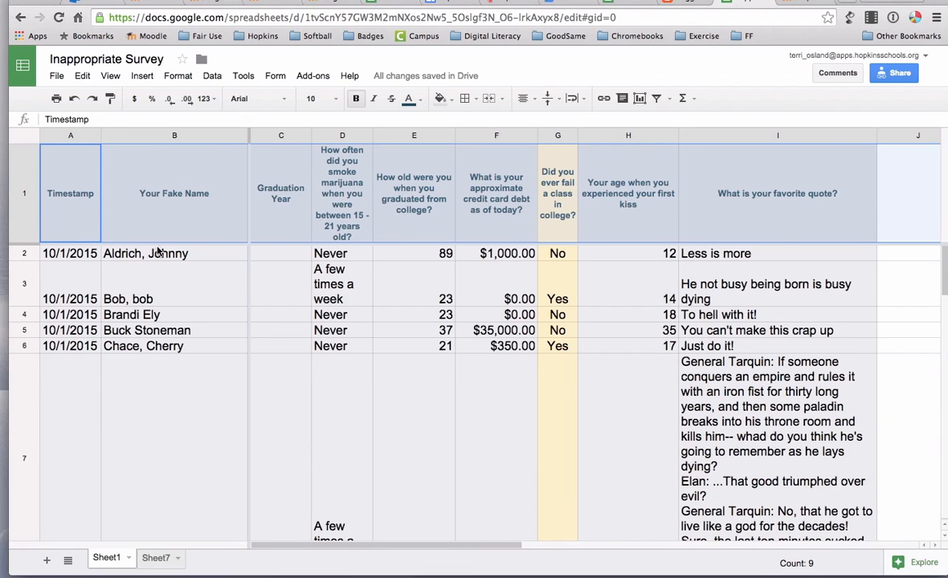
left_click(173, 331)
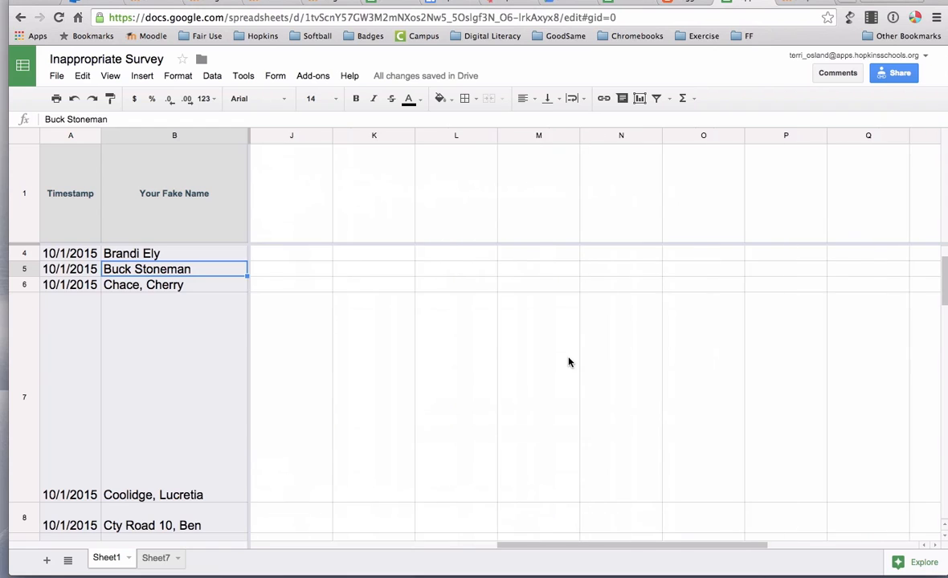
scroll("right", 3)
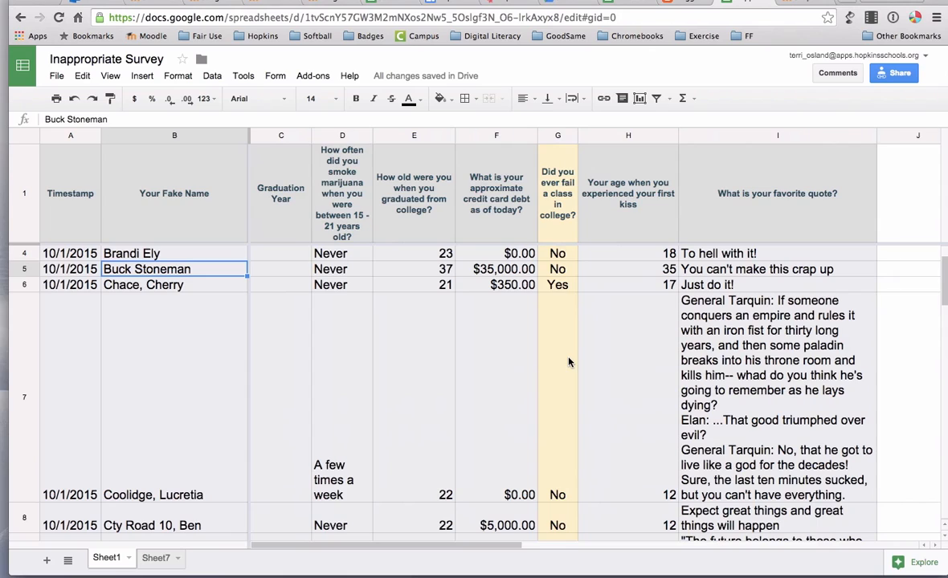
mouse_move(205, 417)
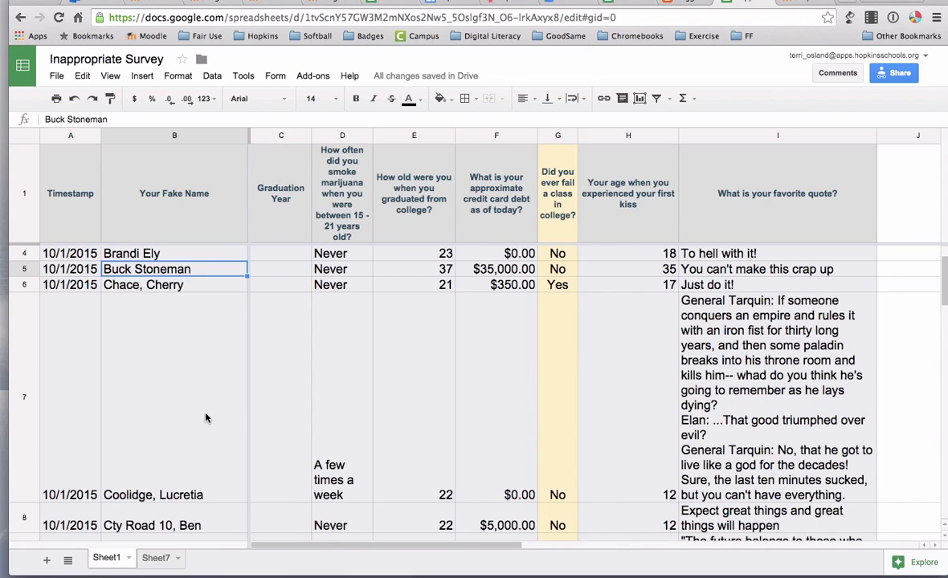
mouse_move(408, 366)
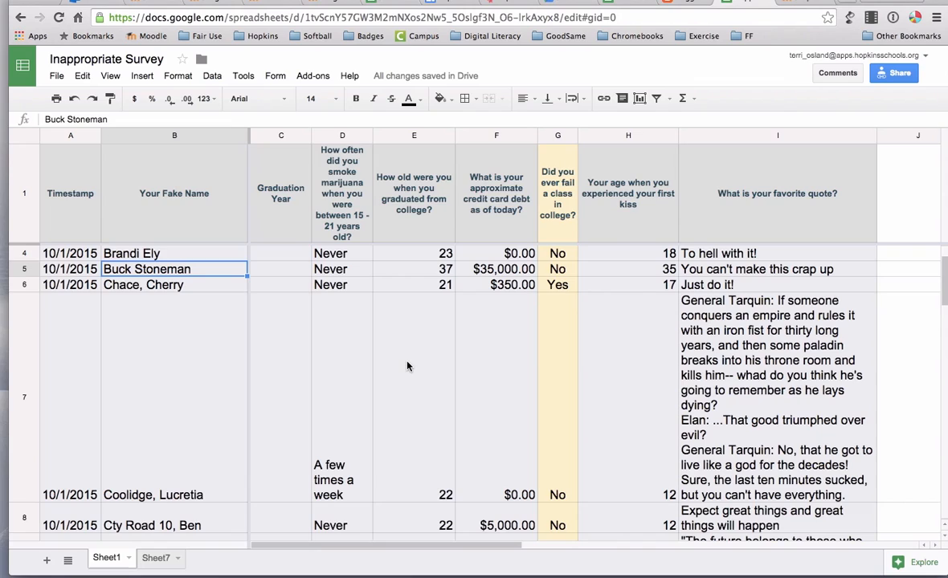
mouse_move(180, 337)
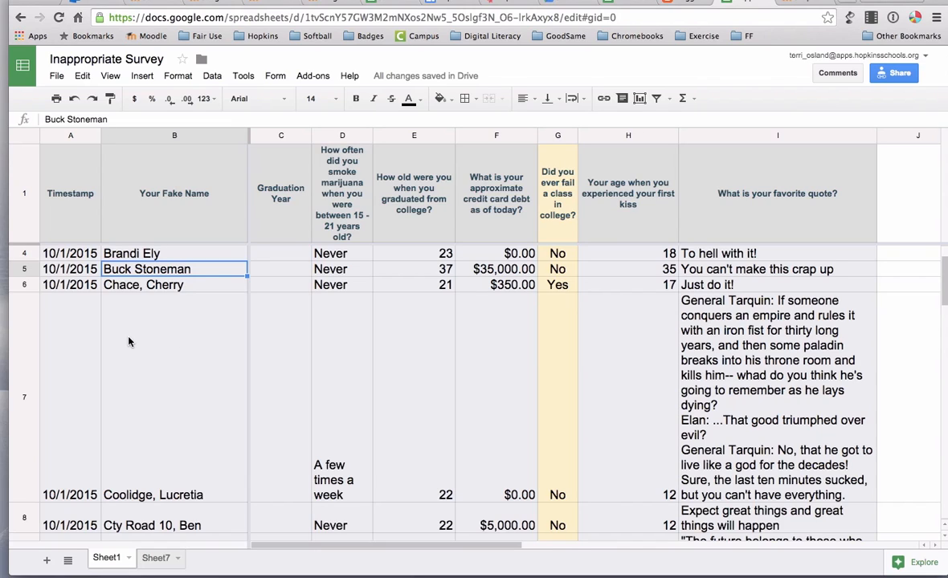
mouse_move(74, 151)
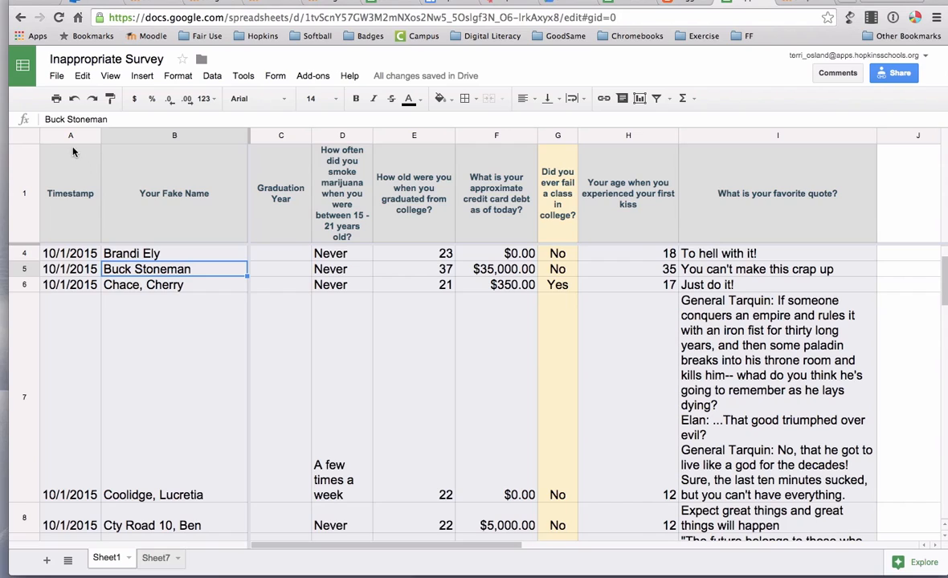
left_click(70, 193)
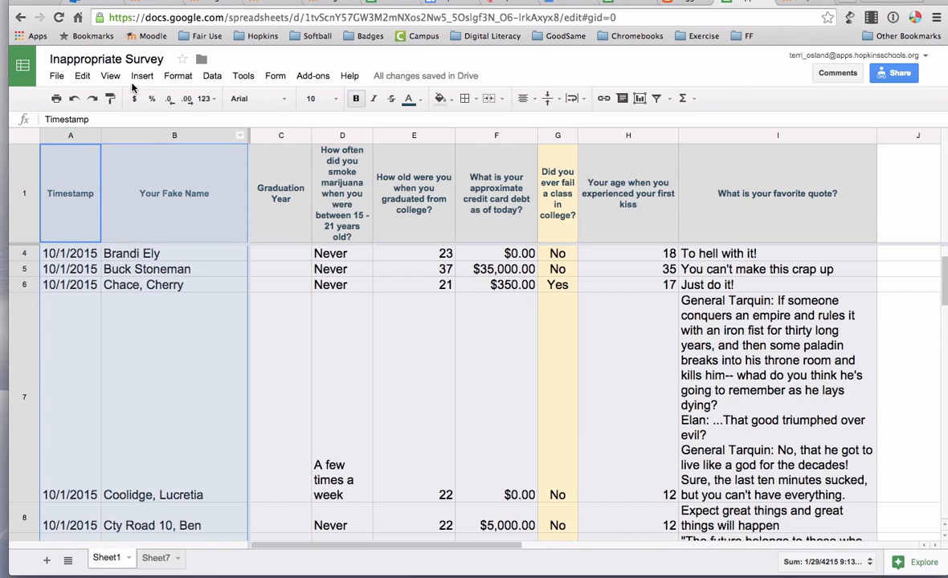
left_click(109, 75)
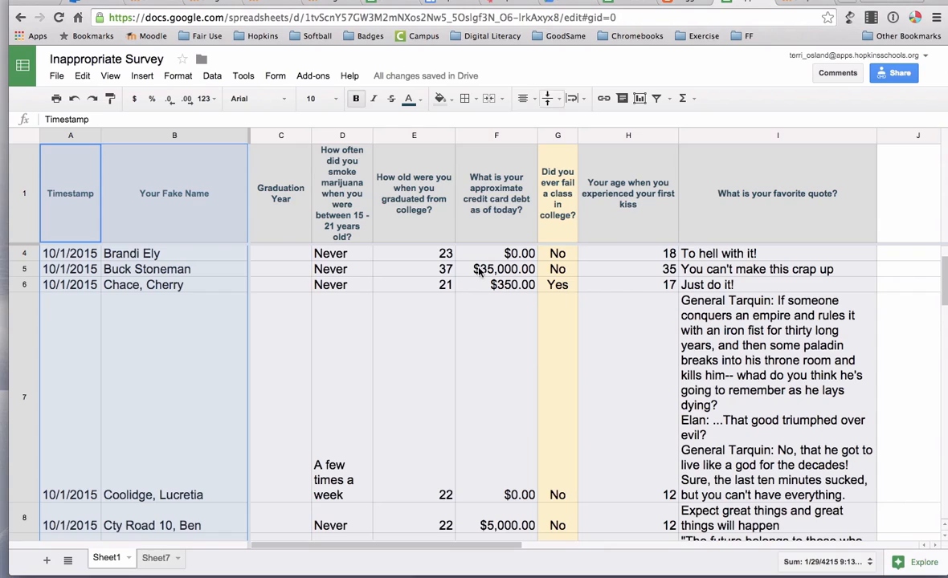
mouse_move(440, 359)
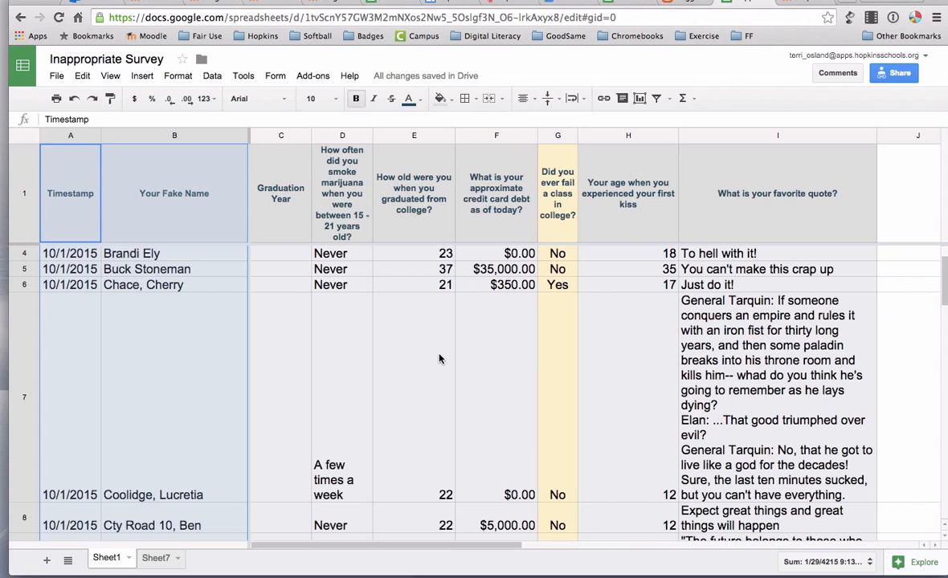
mouse_move(437, 363)
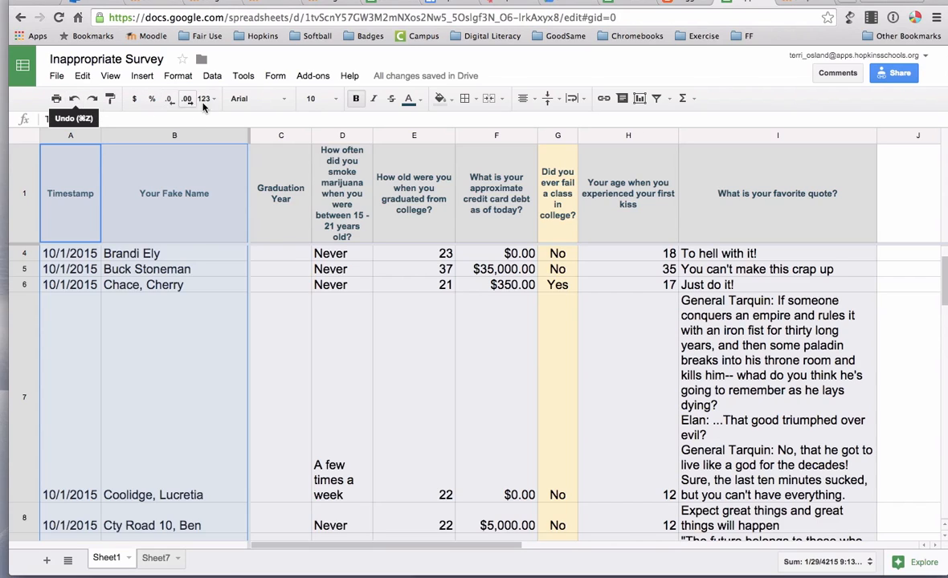
mouse_move(622, 98)
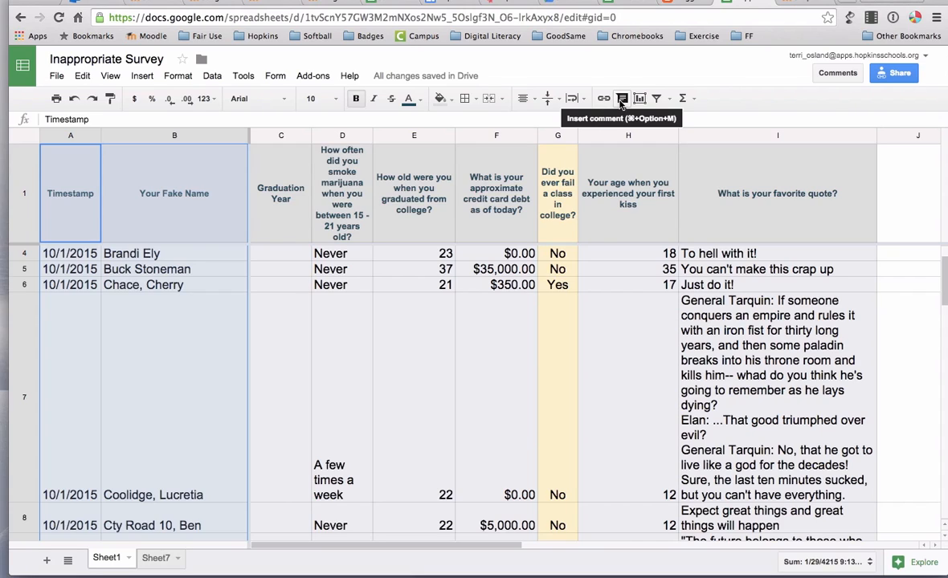
mouse_move(58, 75)
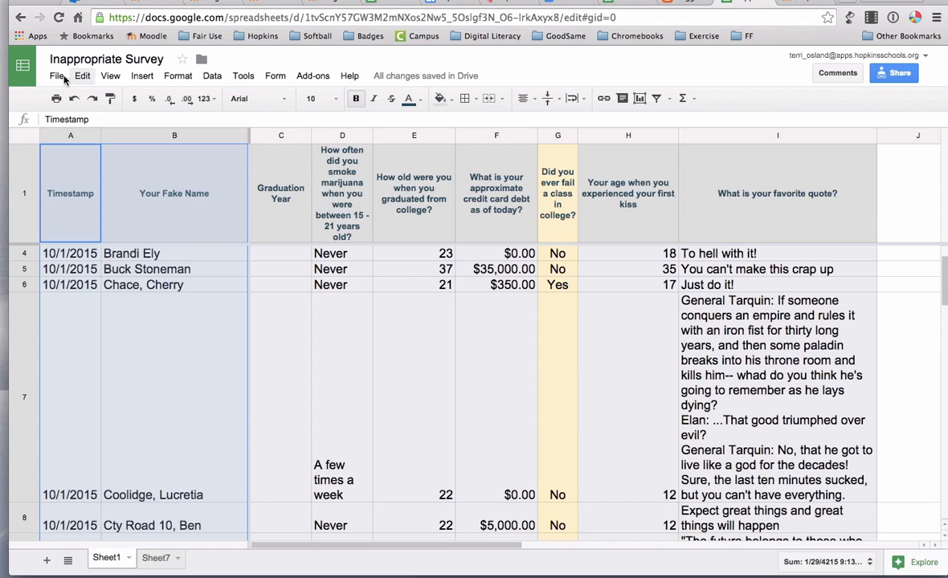
left_click(142, 75)
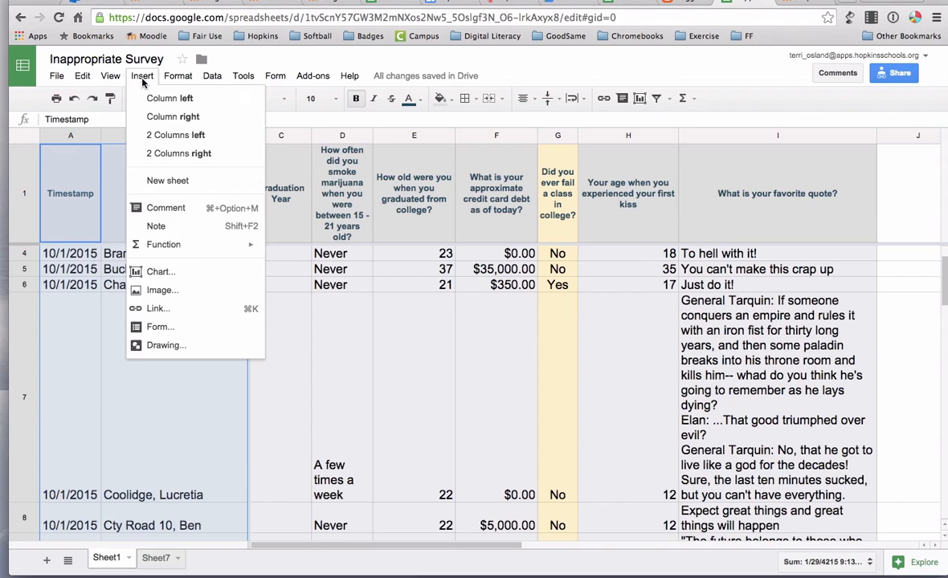
left_click(242, 75)
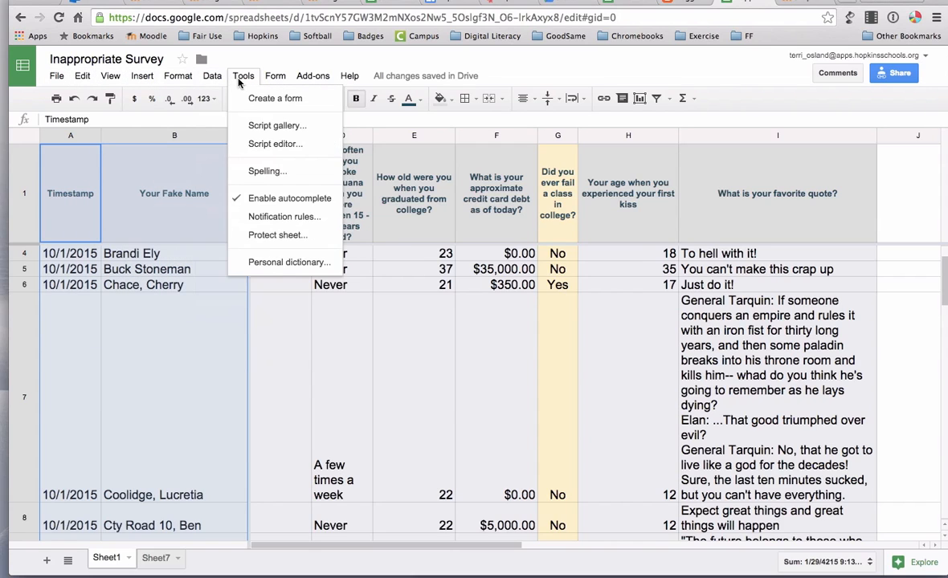
left_click(274, 76)
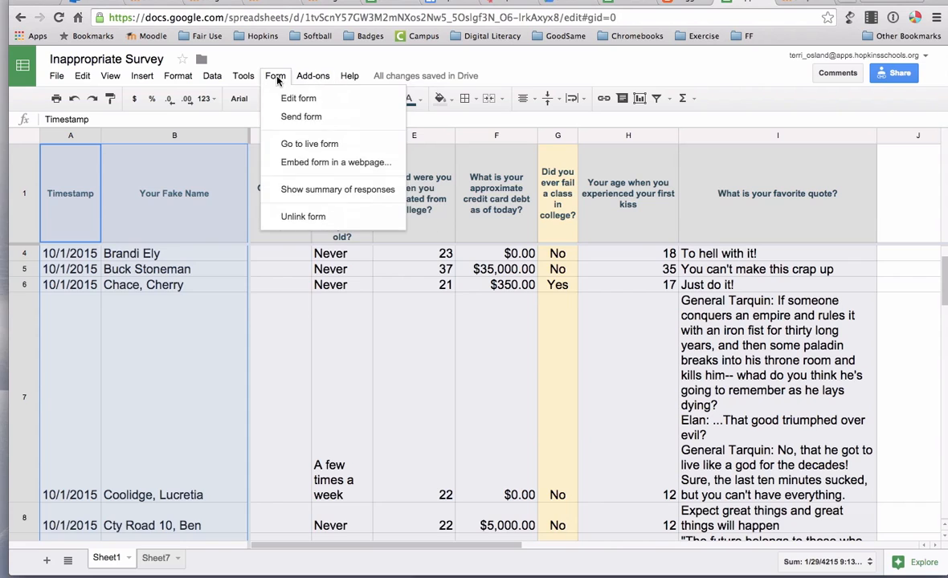
left_click(142, 76)
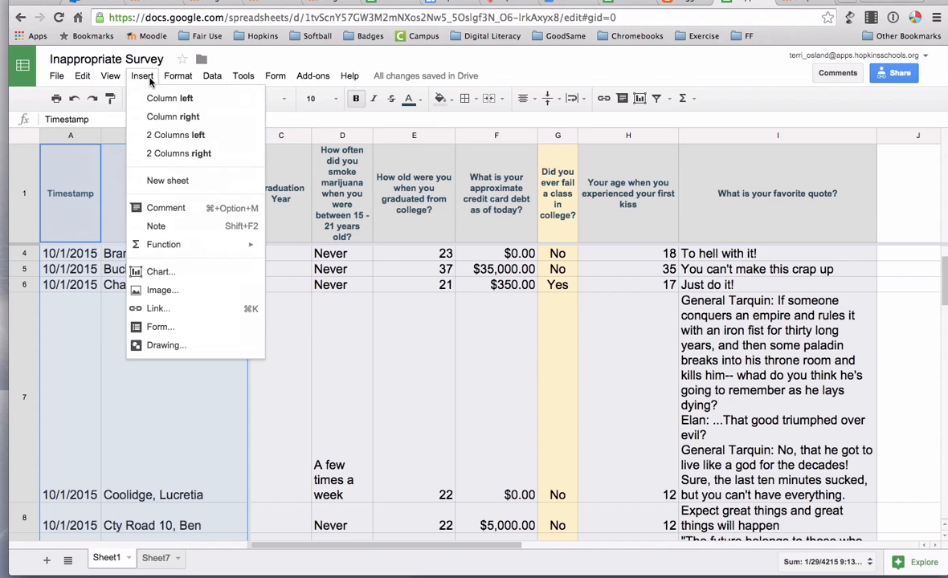
left_click(212, 76)
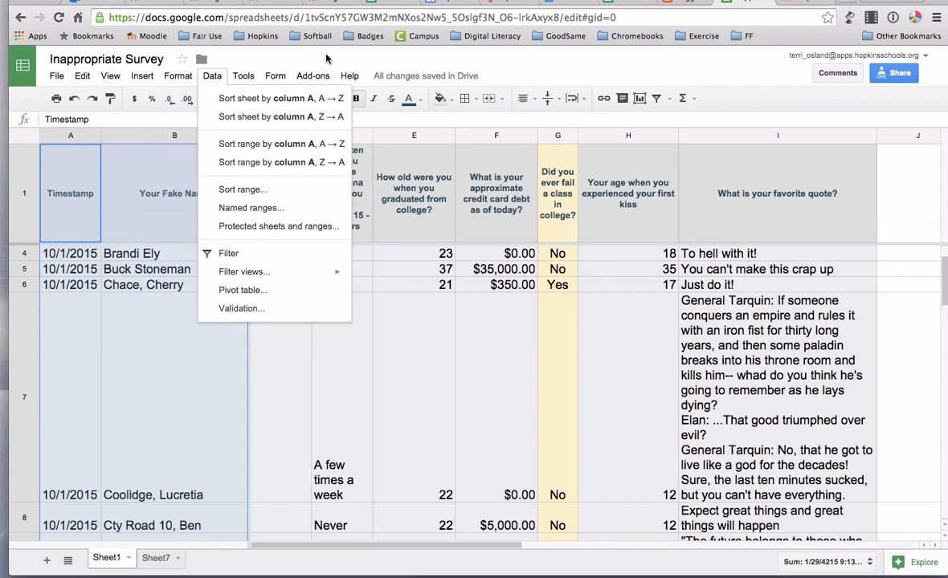
left_click(382, 324)
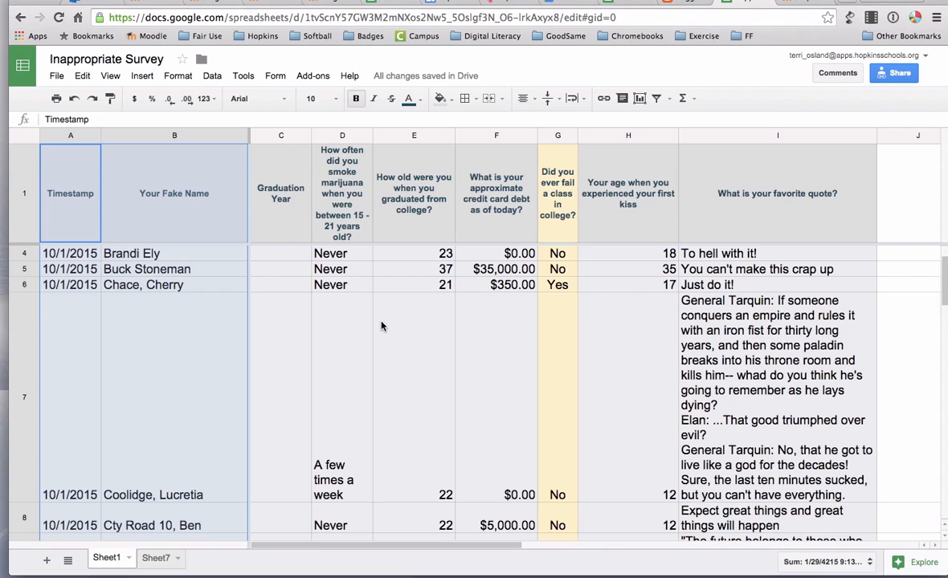